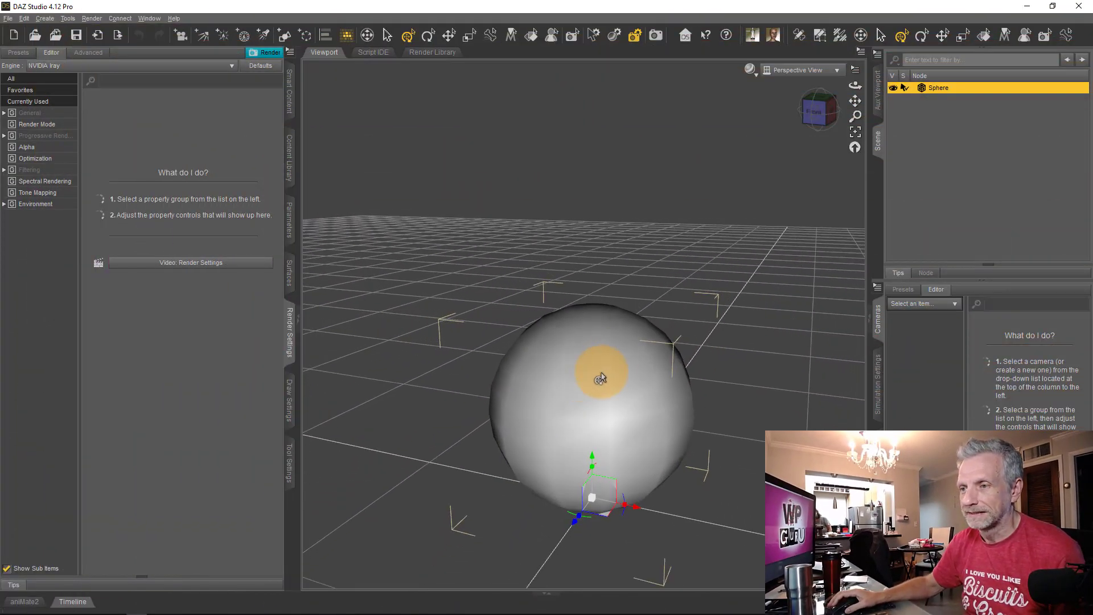
# Select the sphere so the Edit menu's copy and paste options apply to it.
pyautogui.click(24, 18)
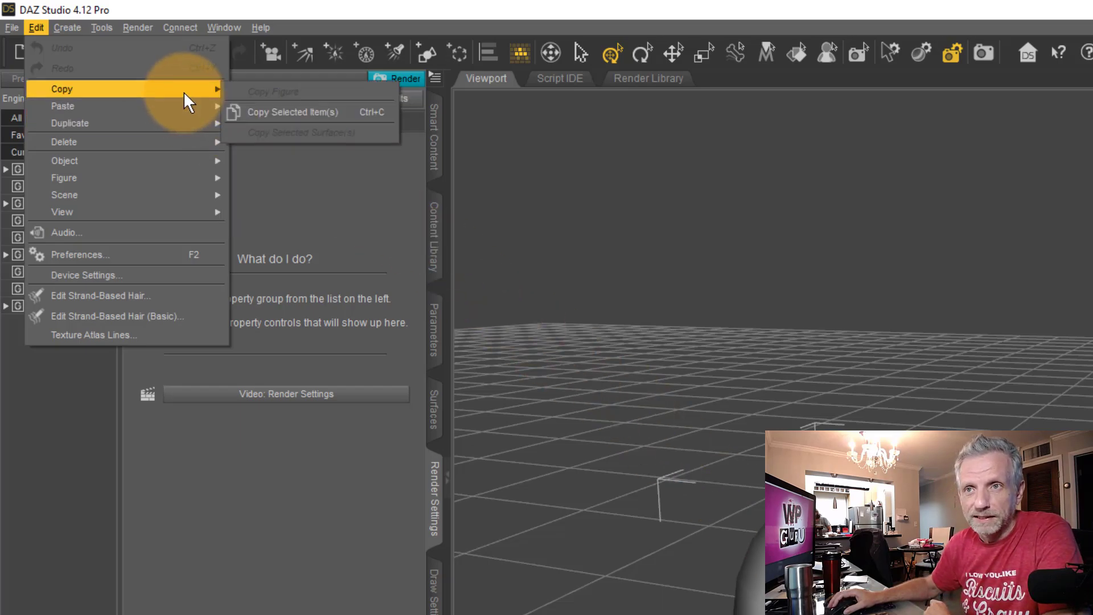
pyautogui.moveTo(314, 113)
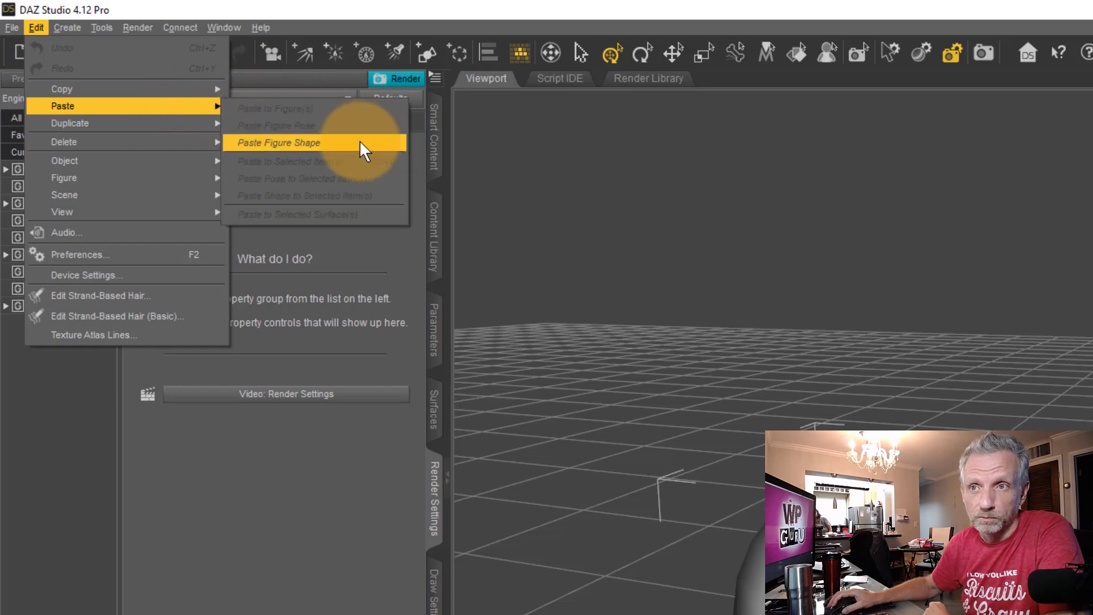
pyautogui.moveTo(383, 168)
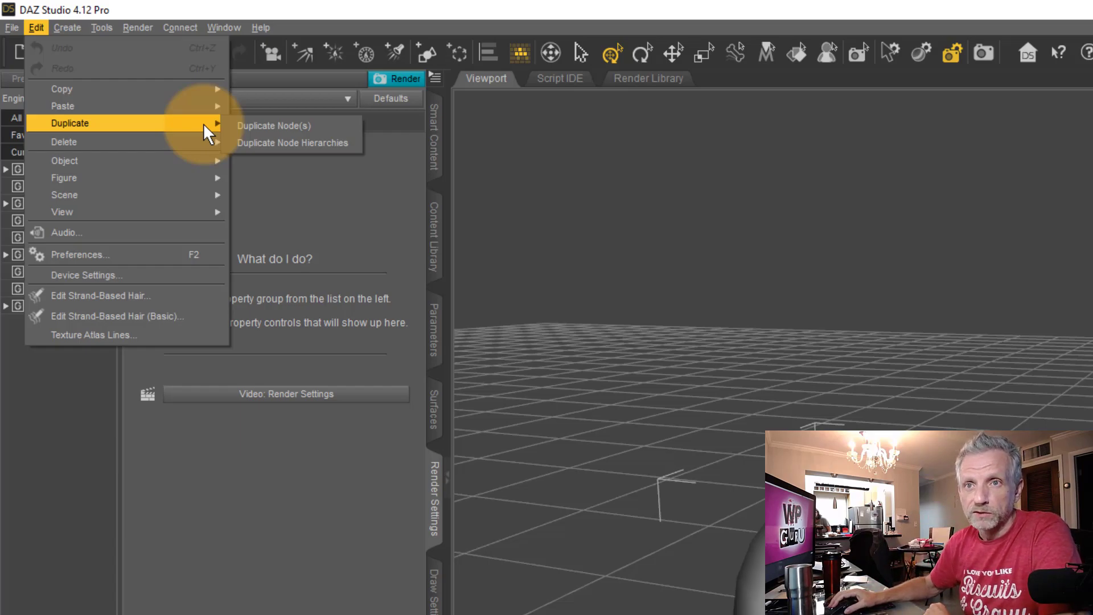
pyautogui.moveTo(296, 125)
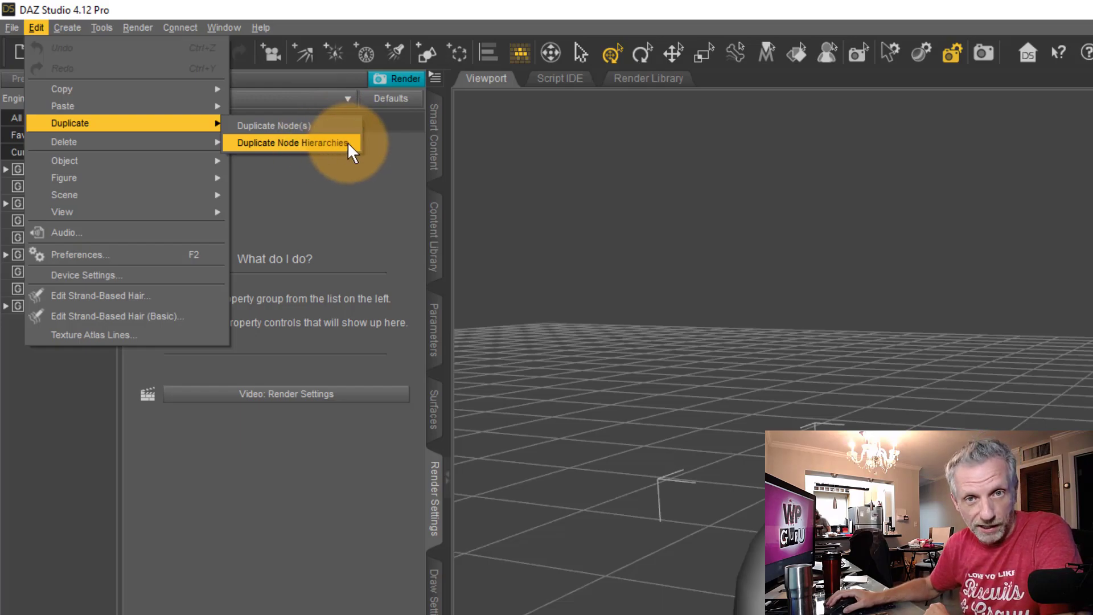
pyautogui.moveTo(331, 125)
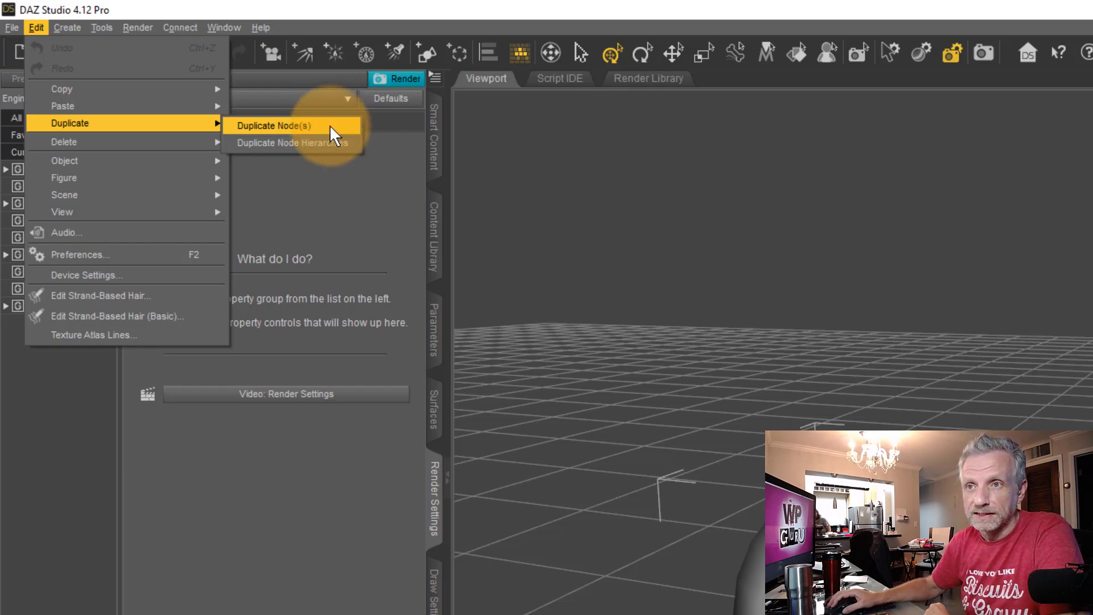
# Dismiss the duplicate options and reselect the Sphere node in the scene.
pyautogui.click(272, 125)
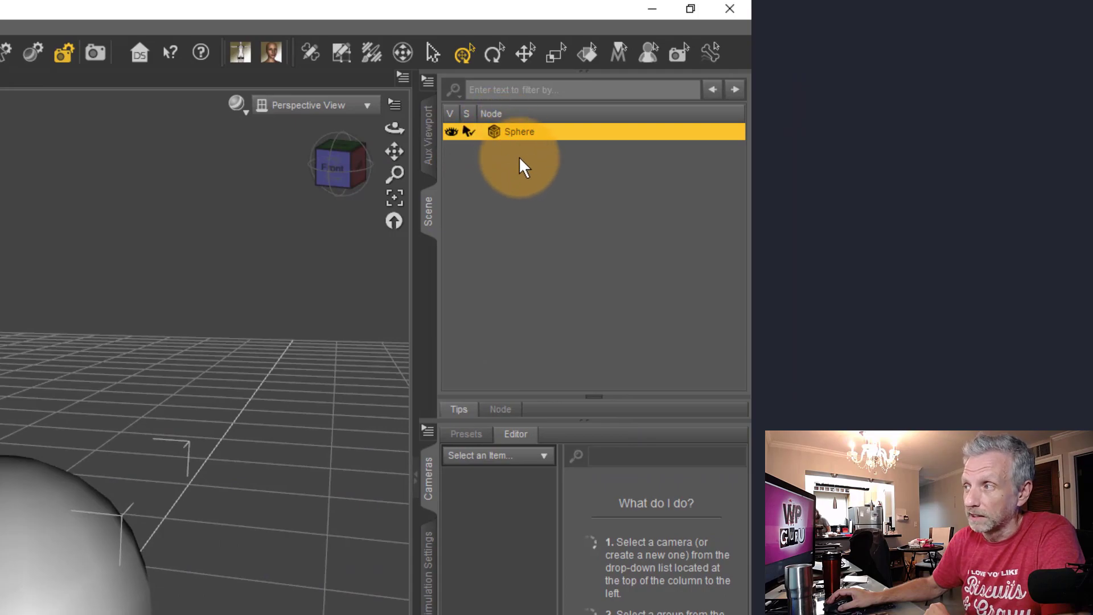
pyautogui.moveTo(532, 161)
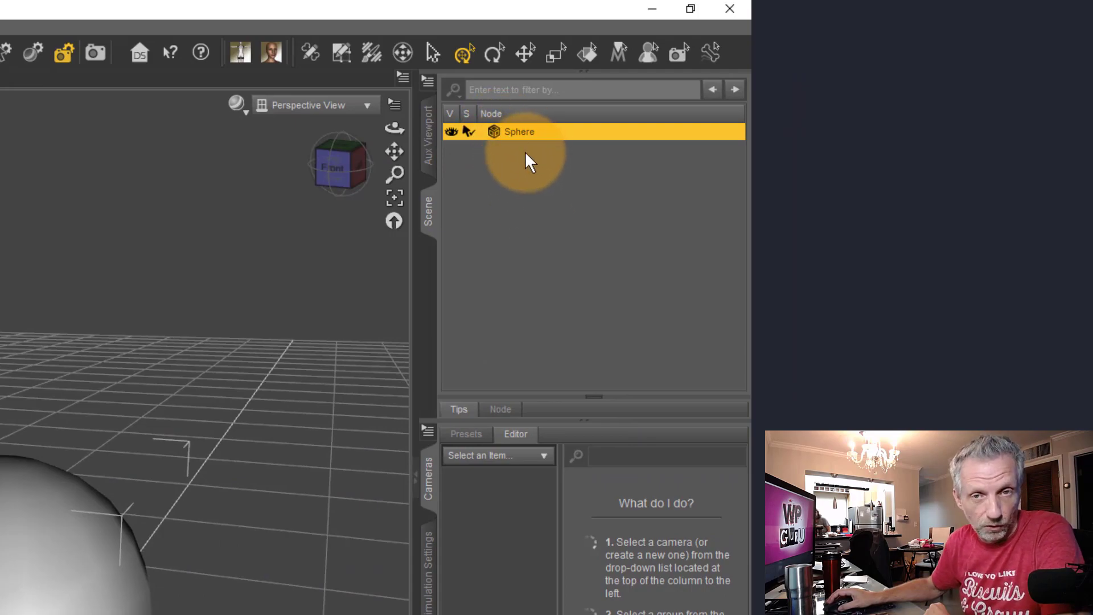
pyautogui.click(24, 18)
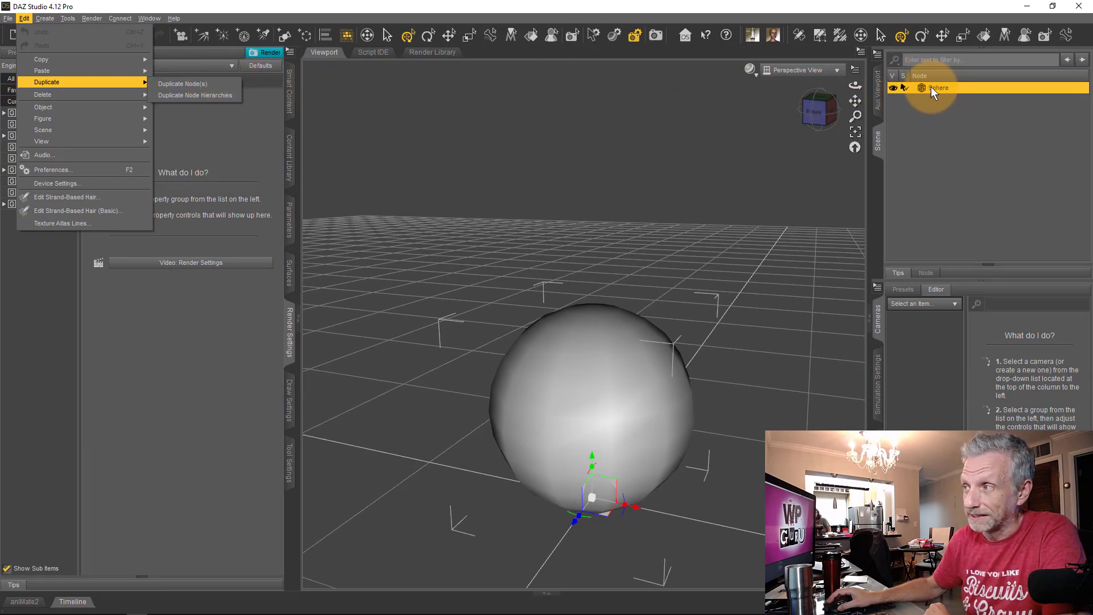
pyautogui.moveTo(946, 132)
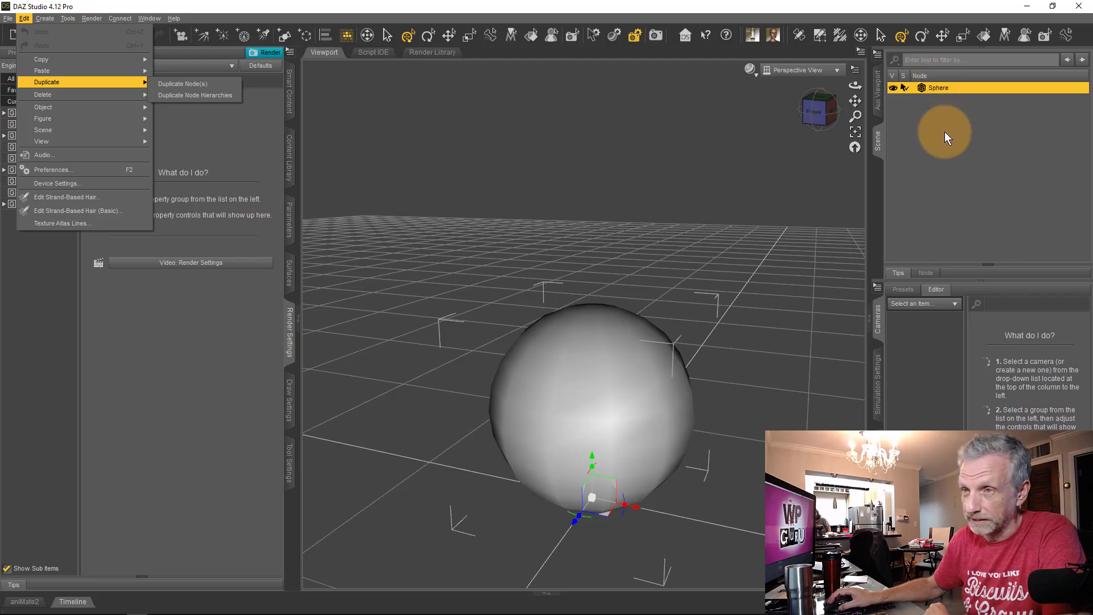
pyautogui.moveTo(195, 95)
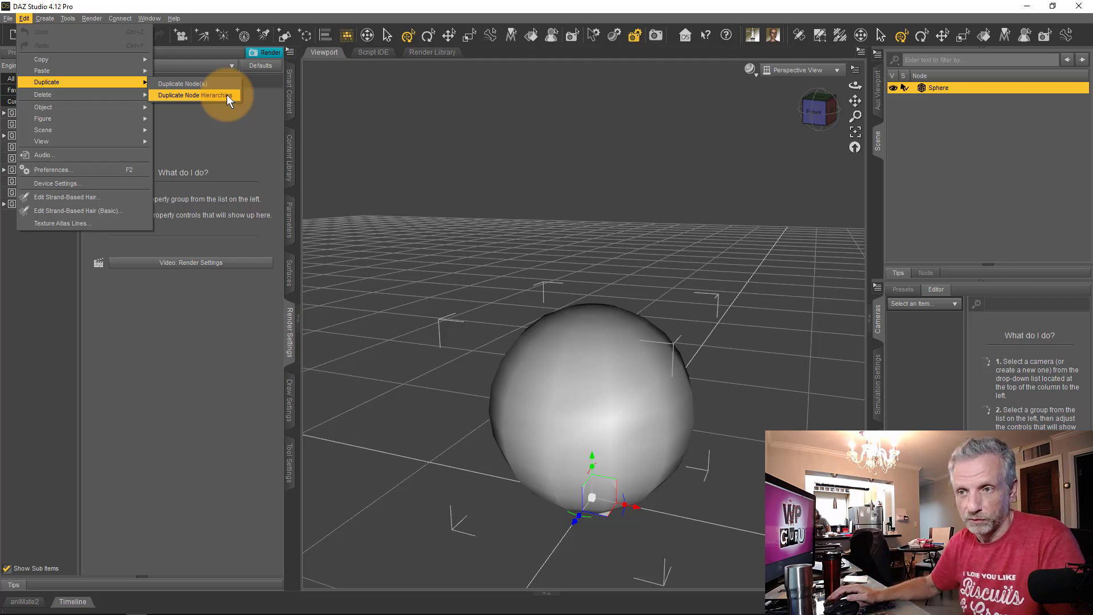
pyautogui.moveTo(237, 96)
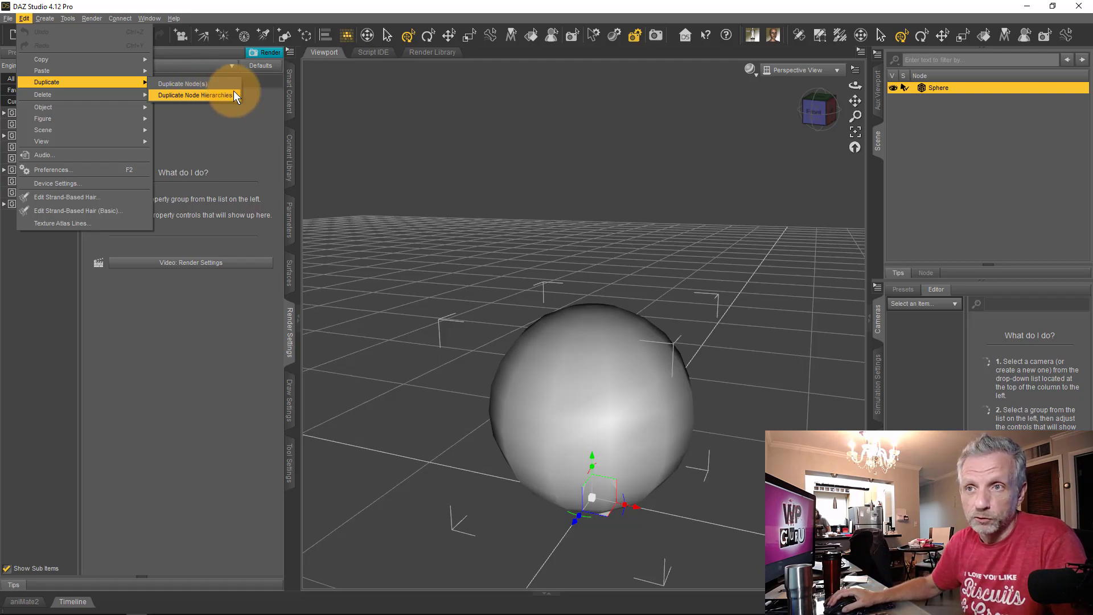
pyautogui.moveTo(303, 180)
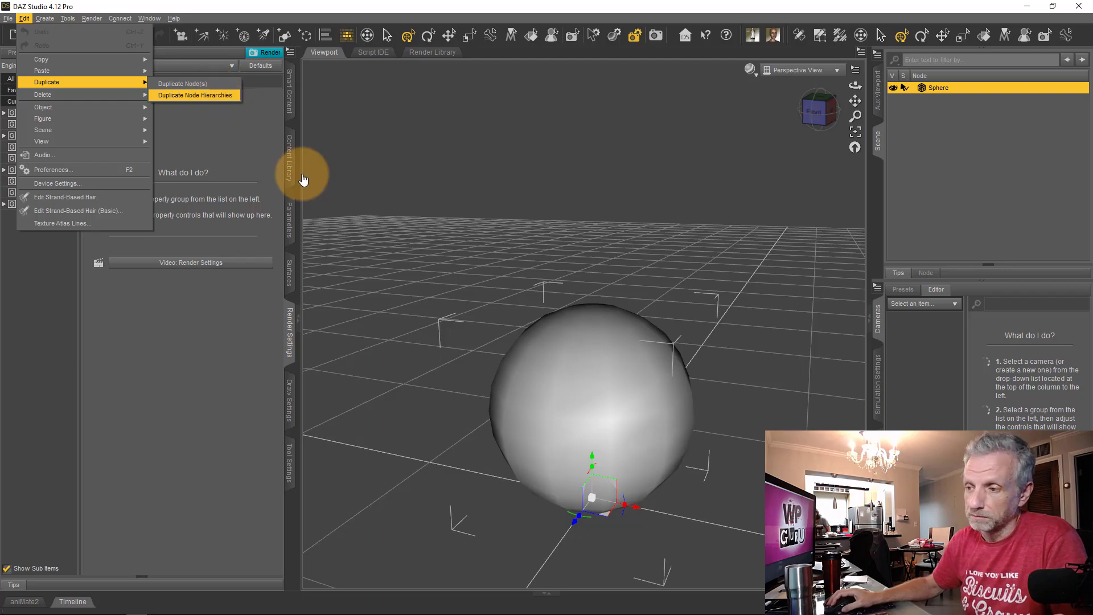
pyautogui.moveTo(920, 104)
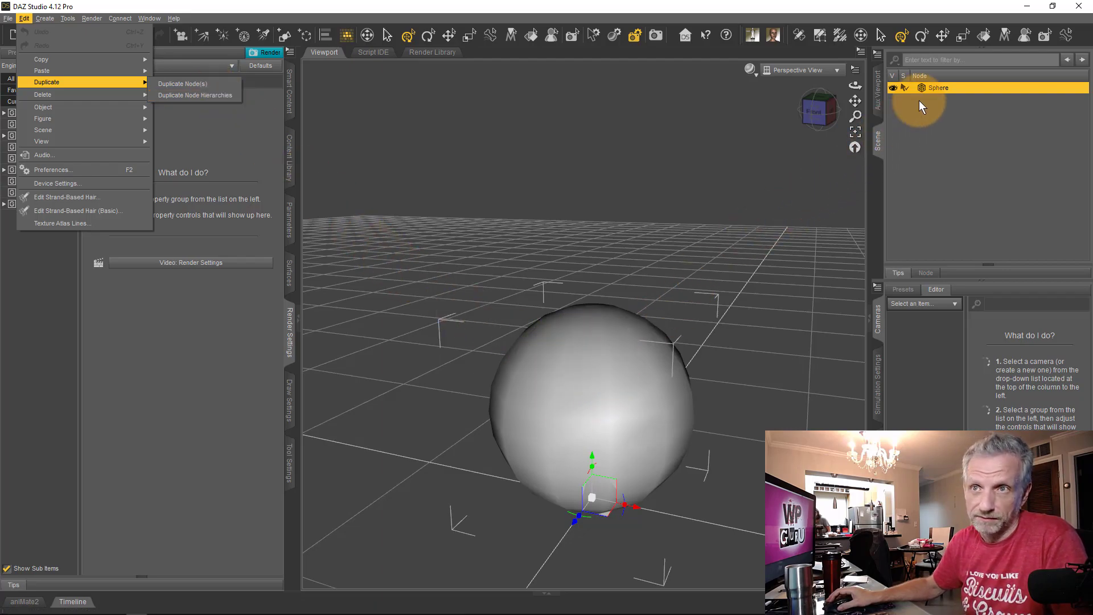
# Show the Window menu's workspace layout options.
pyautogui.click(94, 24)
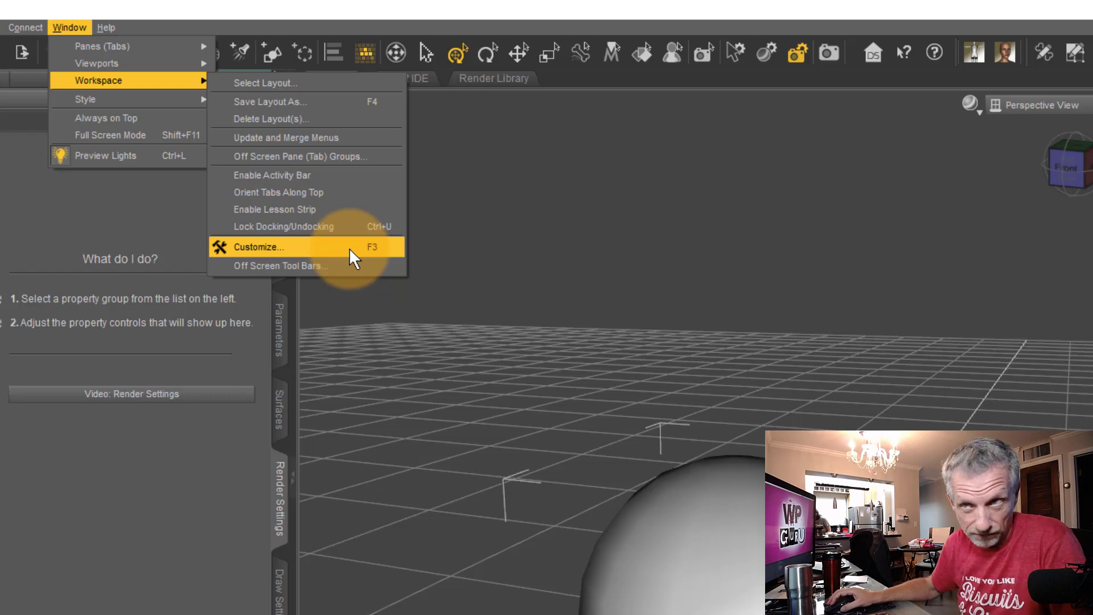
pyautogui.moveTo(342, 251)
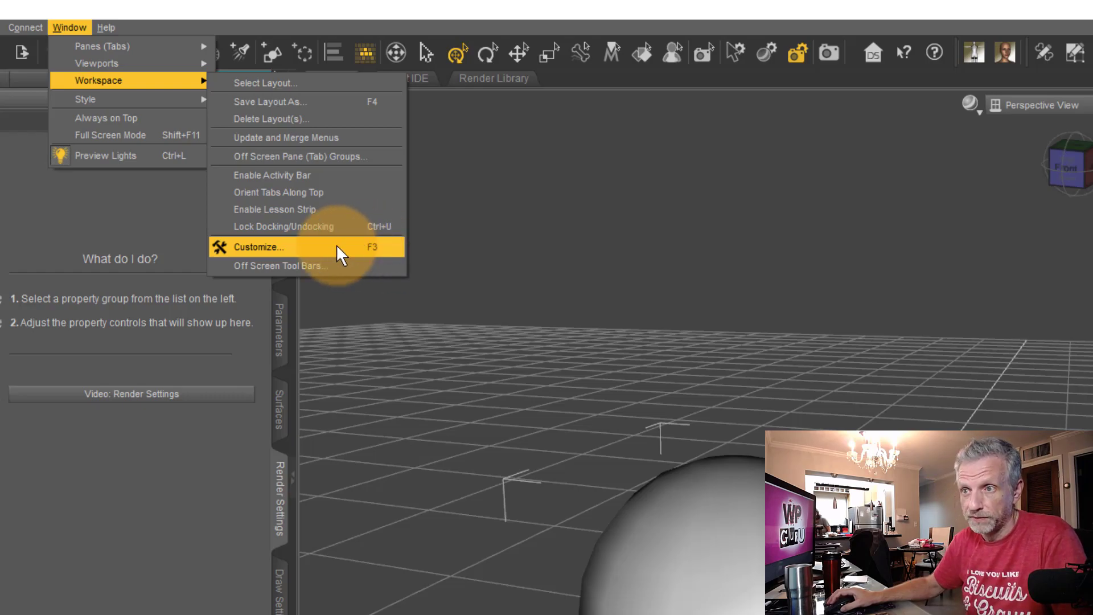
# In the Customize dialog, expand the Edit actions and select Duplicate Node Hierarchies.
pyautogui.click(258, 247)
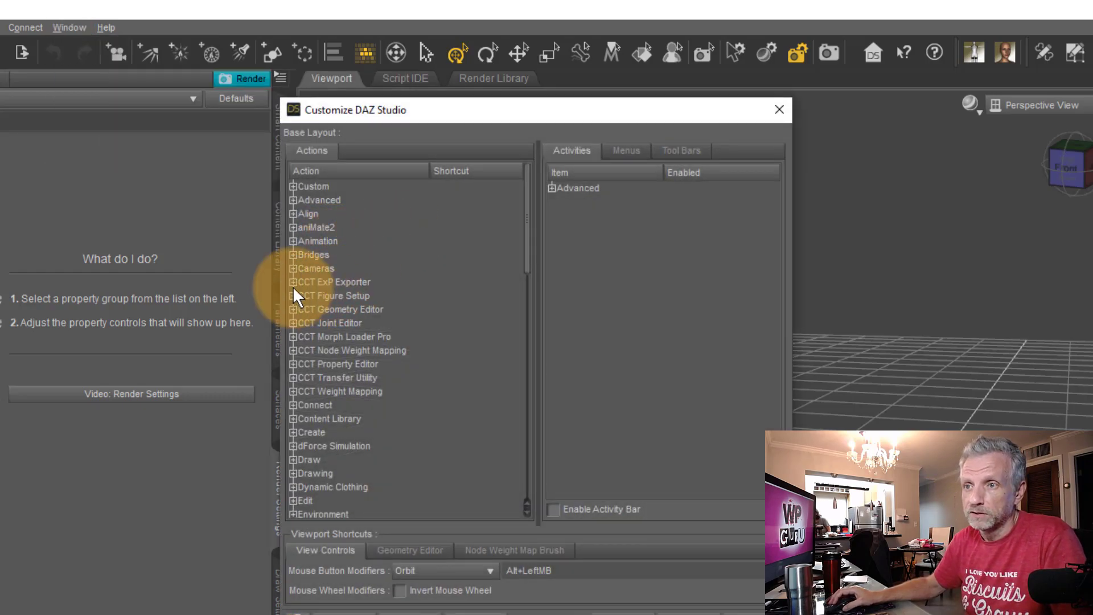
pyautogui.moveTo(321, 384)
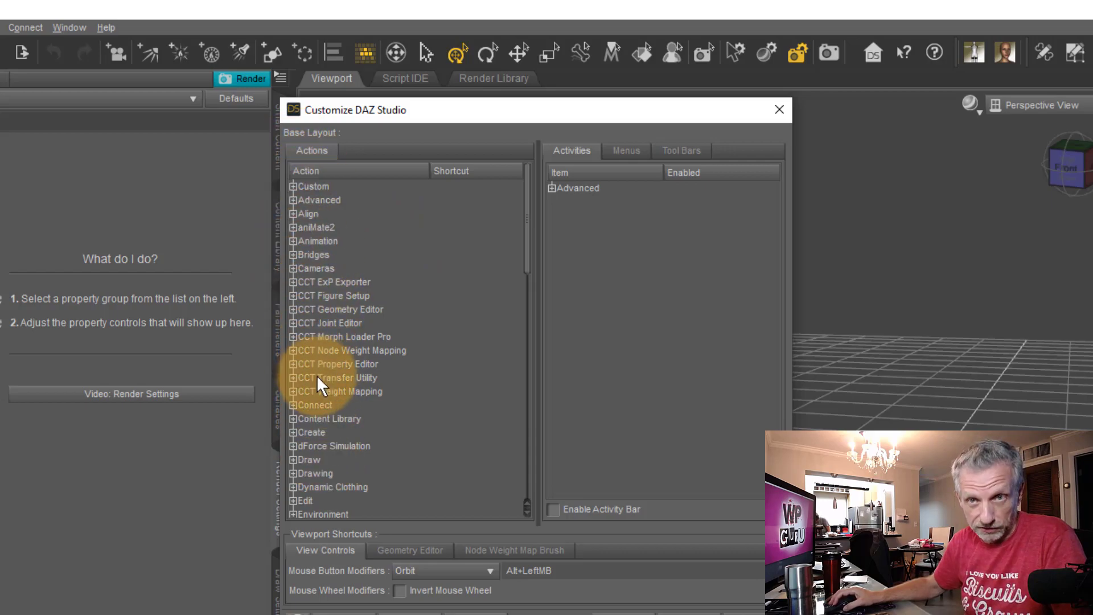
pyautogui.moveTo(446, 286)
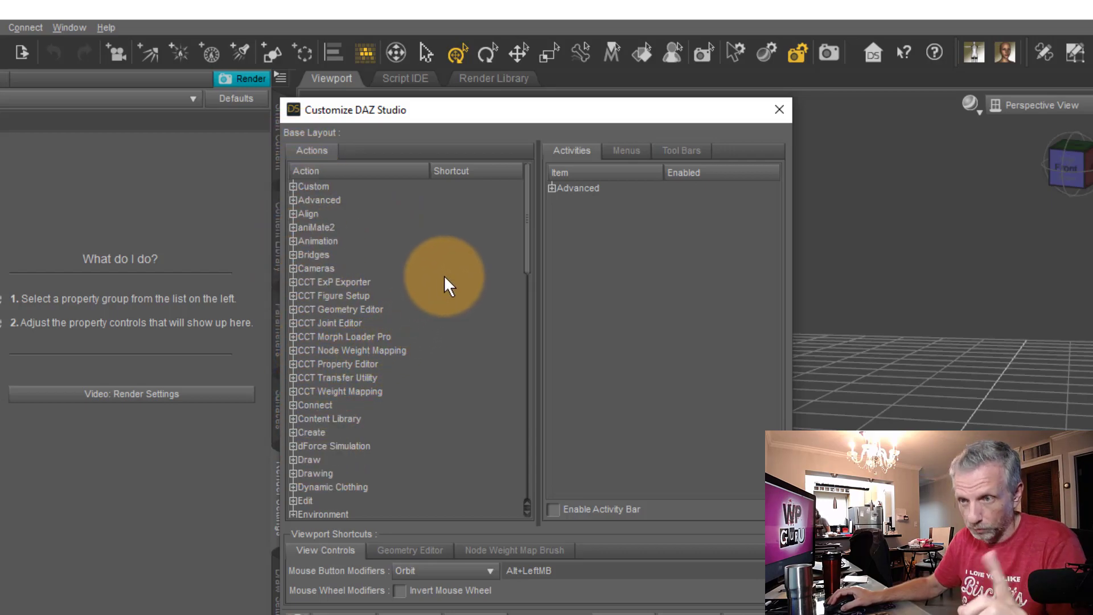
pyautogui.moveTo(310, 492)
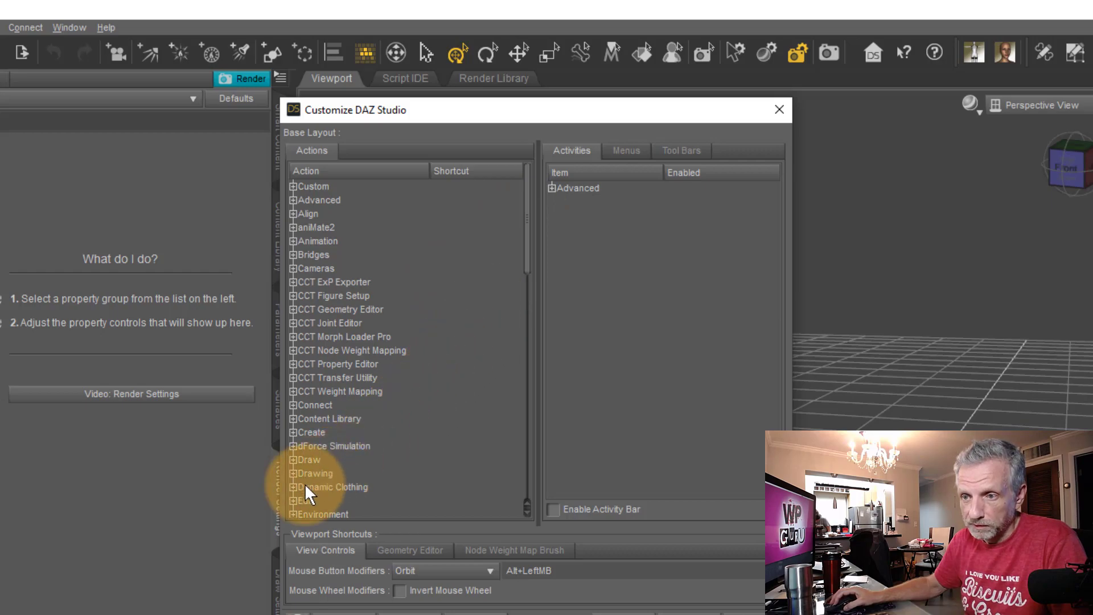
pyautogui.click(305, 501)
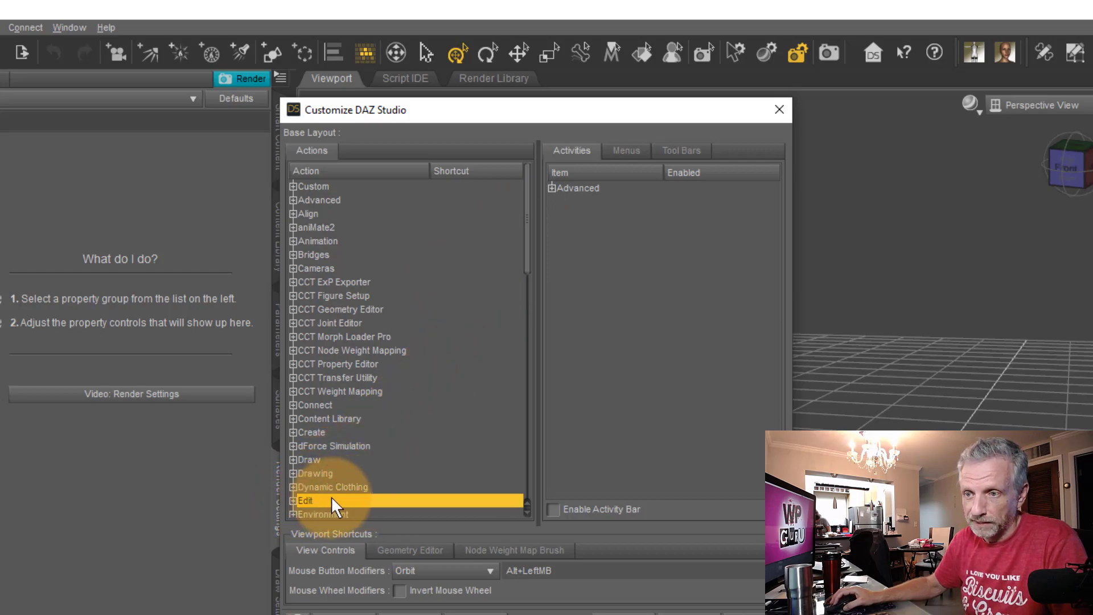
pyautogui.scroll(-3)
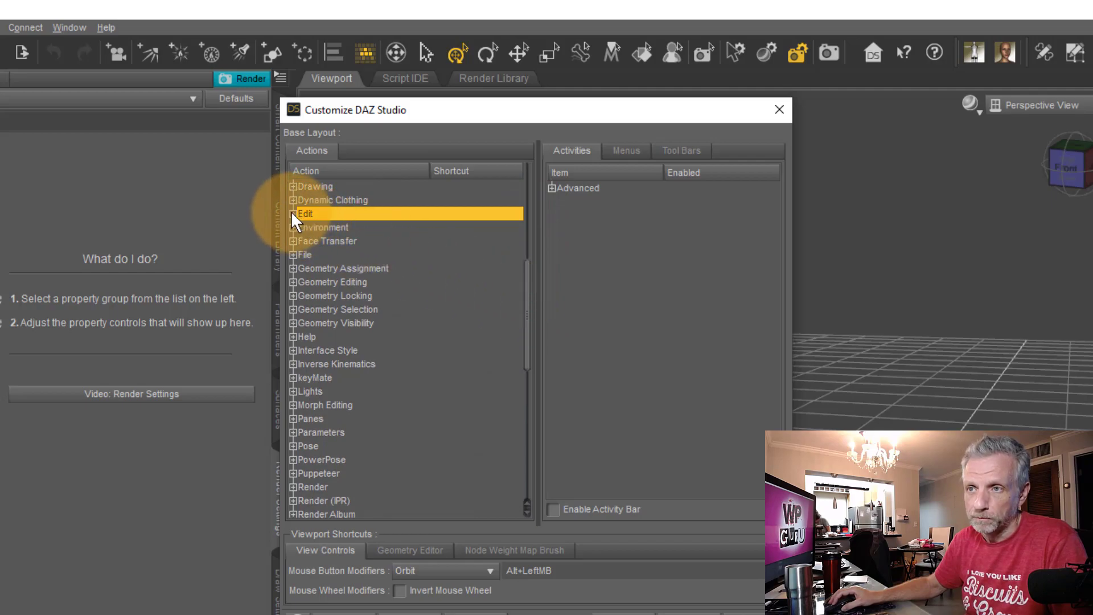
pyautogui.click(294, 213)
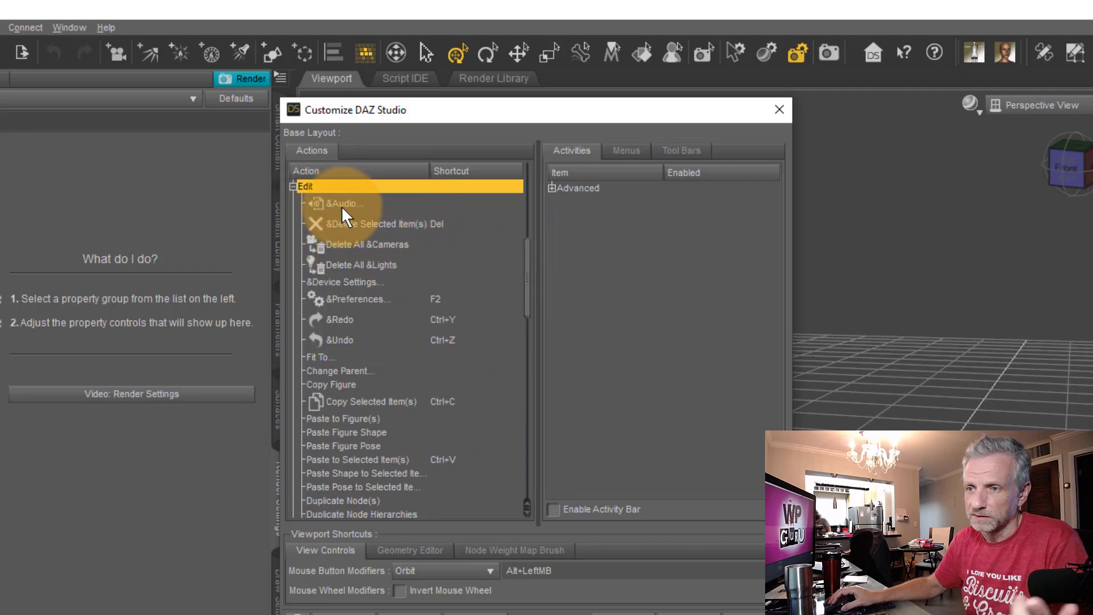
pyautogui.moveTo(529, 268)
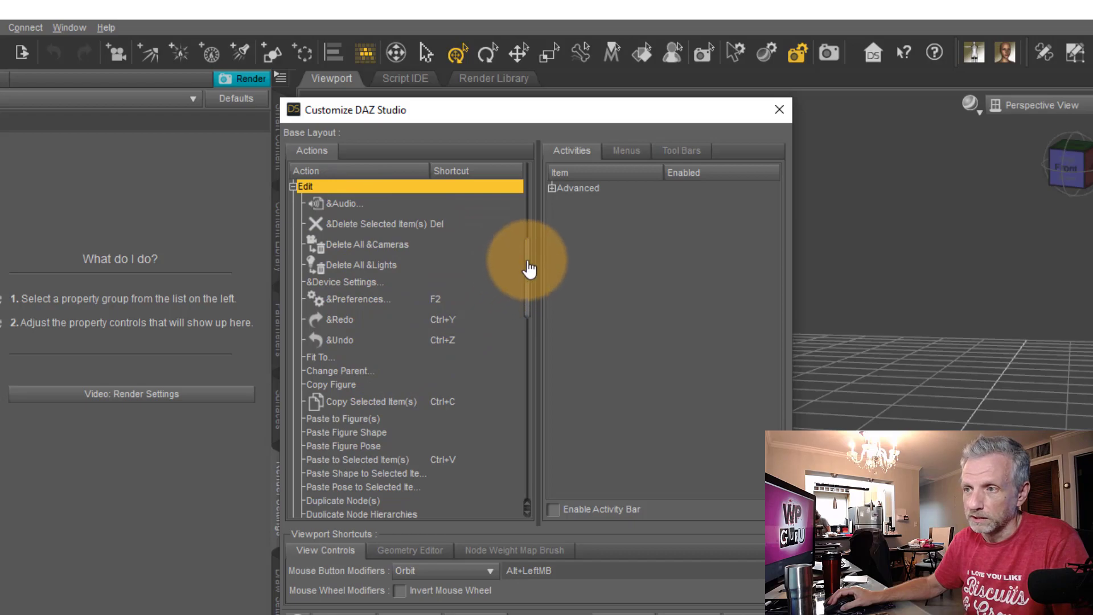
pyautogui.scroll(-3)
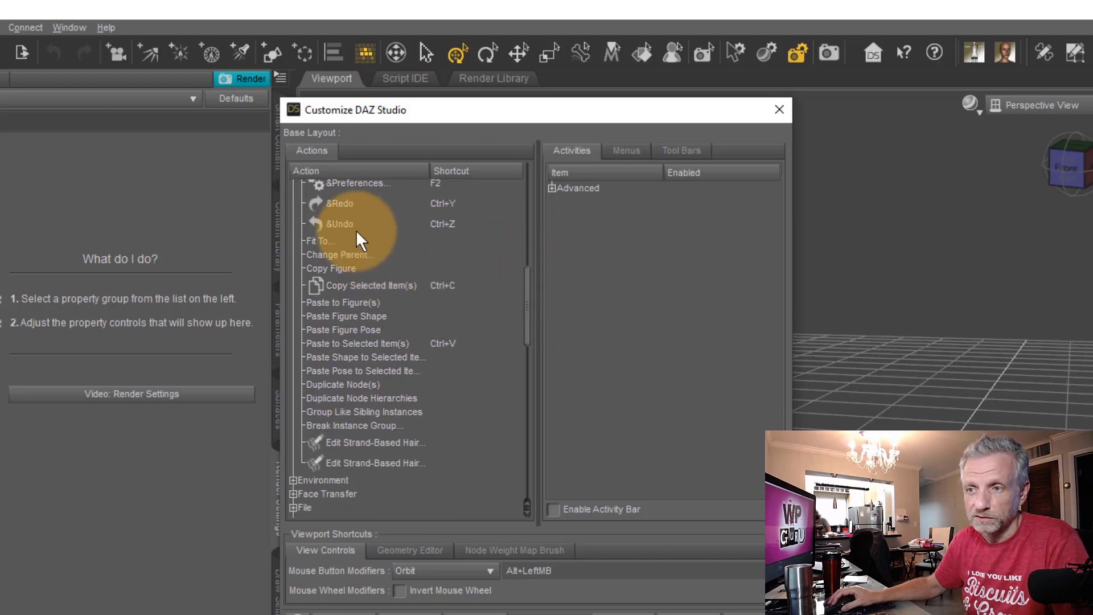
pyautogui.click(343, 383)
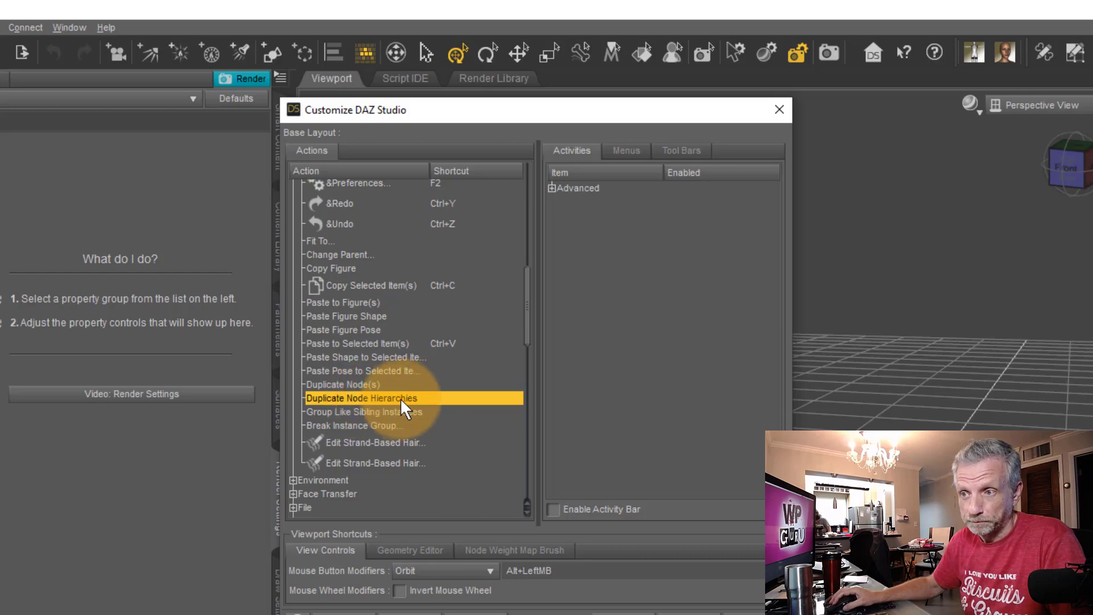
pyautogui.moveTo(463, 404)
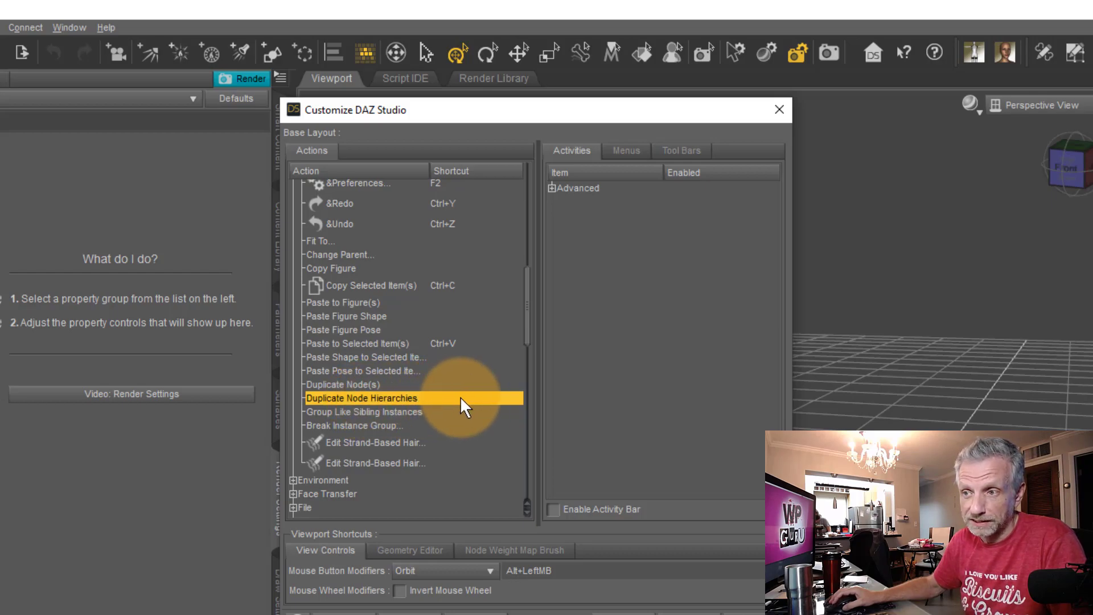
pyautogui.moveTo(445, 404)
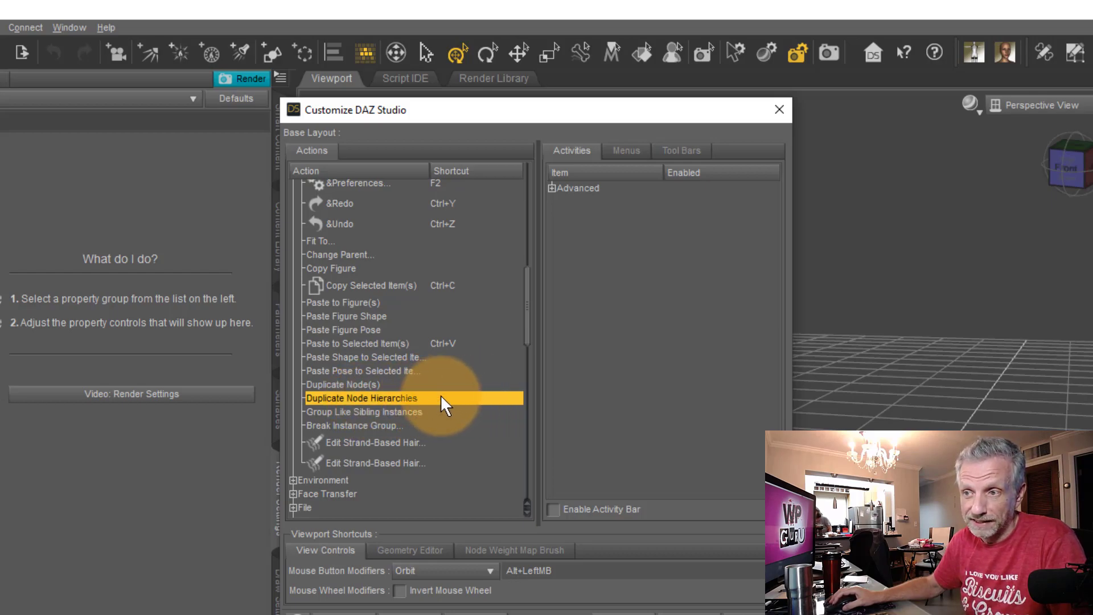
pyautogui.moveTo(463, 177)
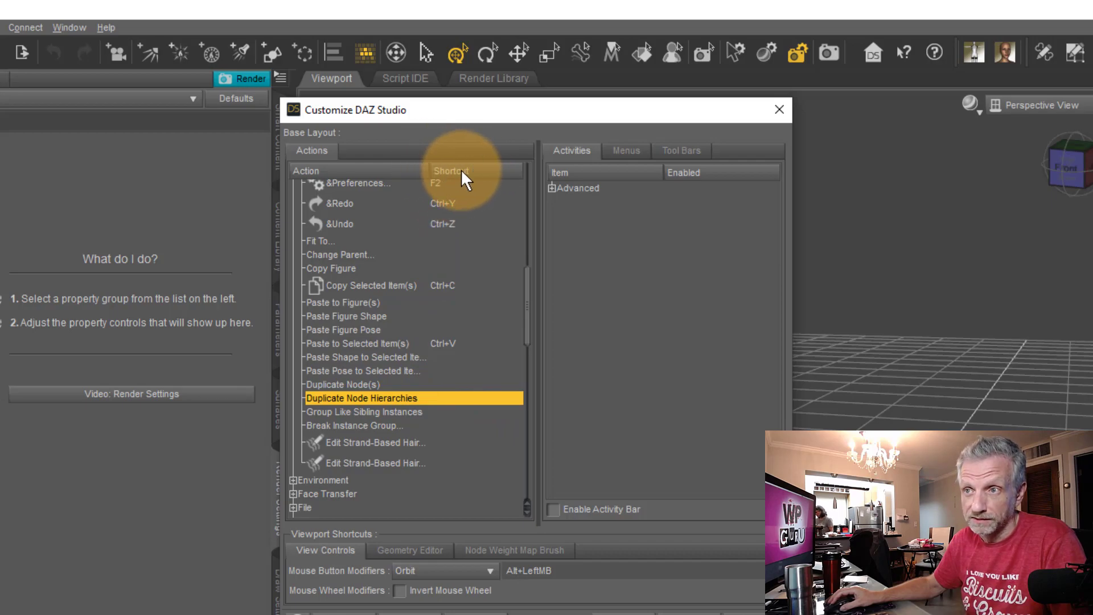
pyautogui.moveTo(443, 181)
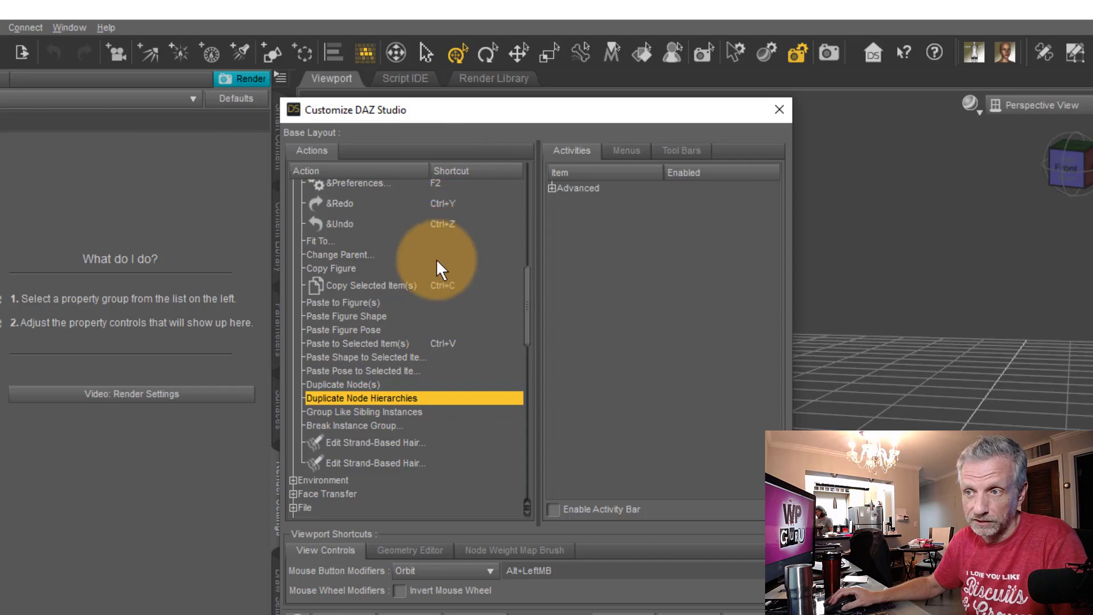
pyautogui.moveTo(464, 405)
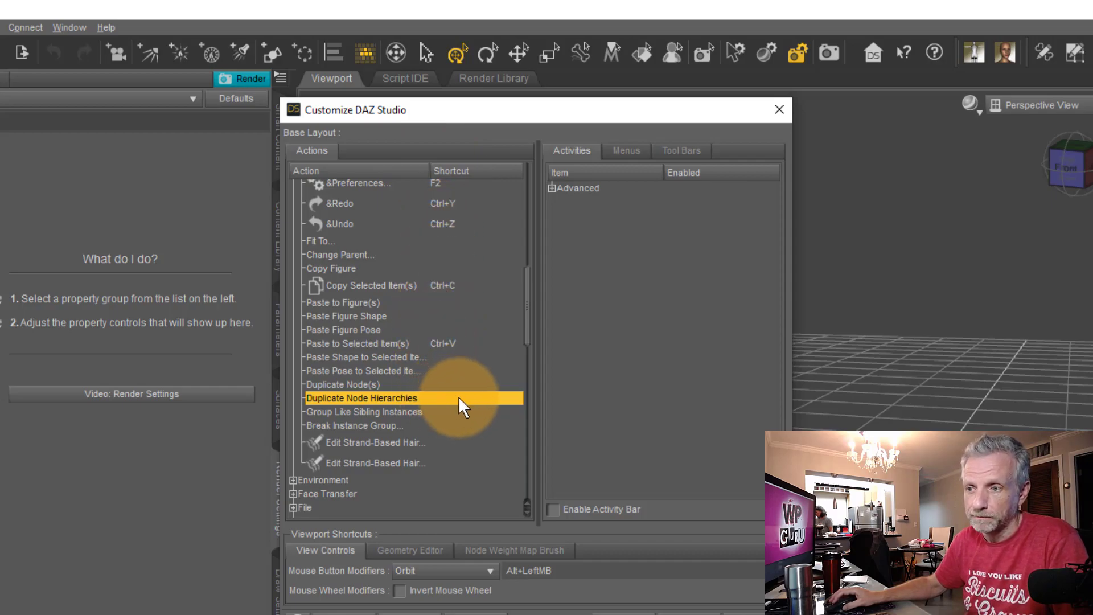
# Choose Change Keyboard Shortcut for the Duplicate Node Hierarchies action.
pyautogui.rightClick(362, 399)
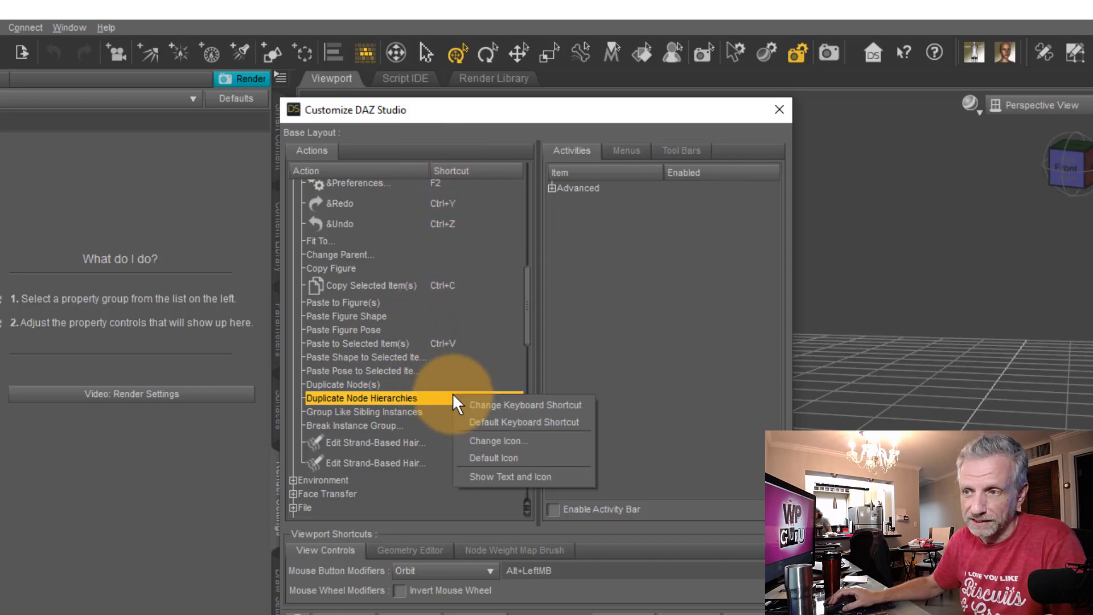
pyautogui.moveTo(565, 415)
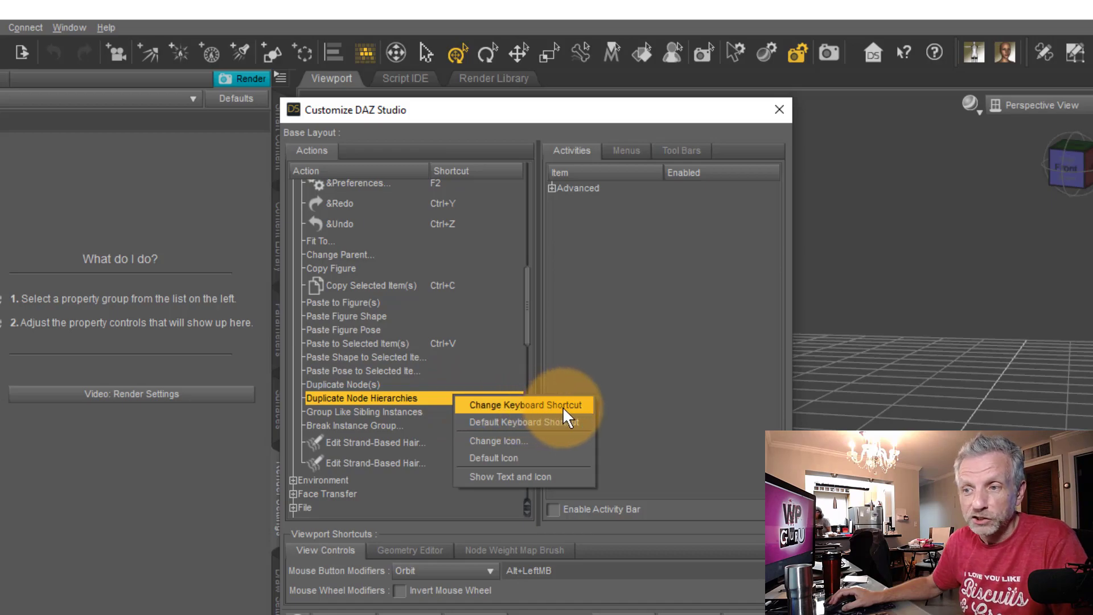
pyautogui.click(524, 404)
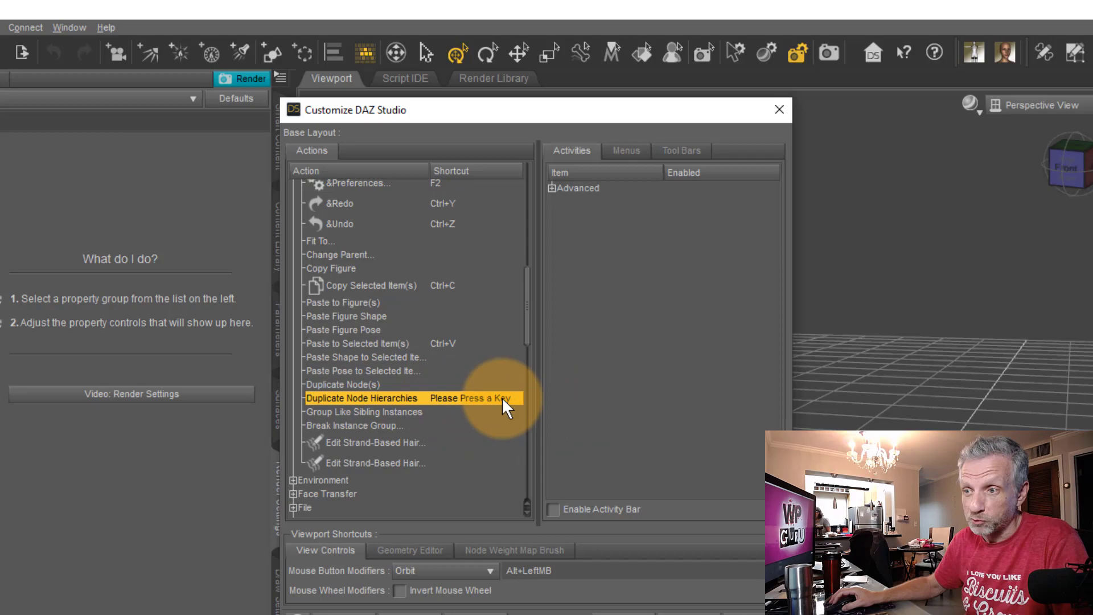
pyautogui.moveTo(506, 418)
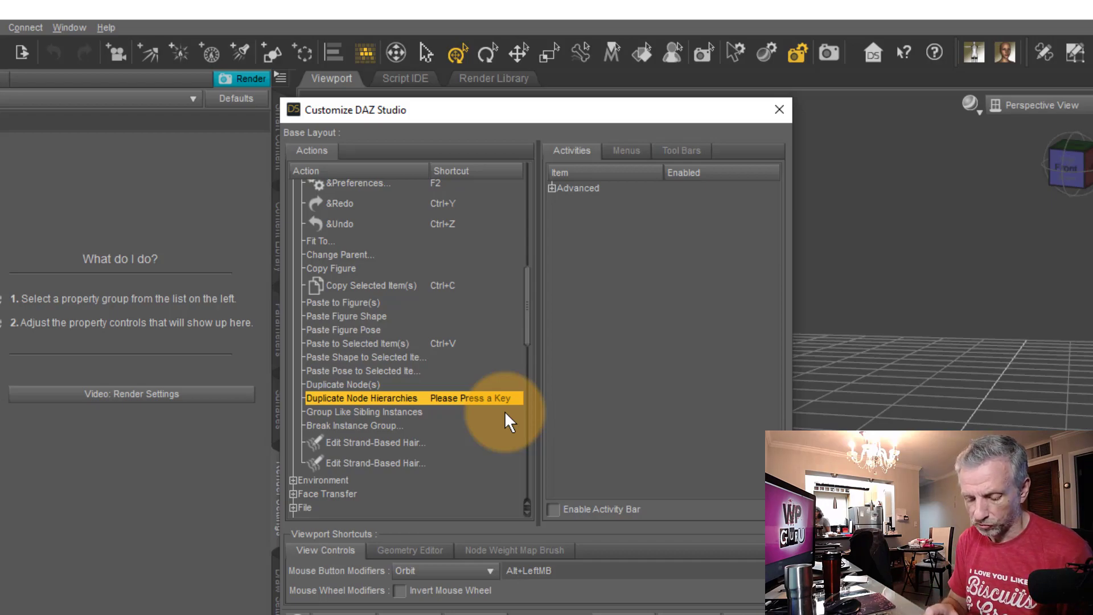
# Assign Ctrl+D to Duplicate Node Hierarchies, accepting the Shortcut Conflict reassignment.
pyautogui.press('ctrl+d')
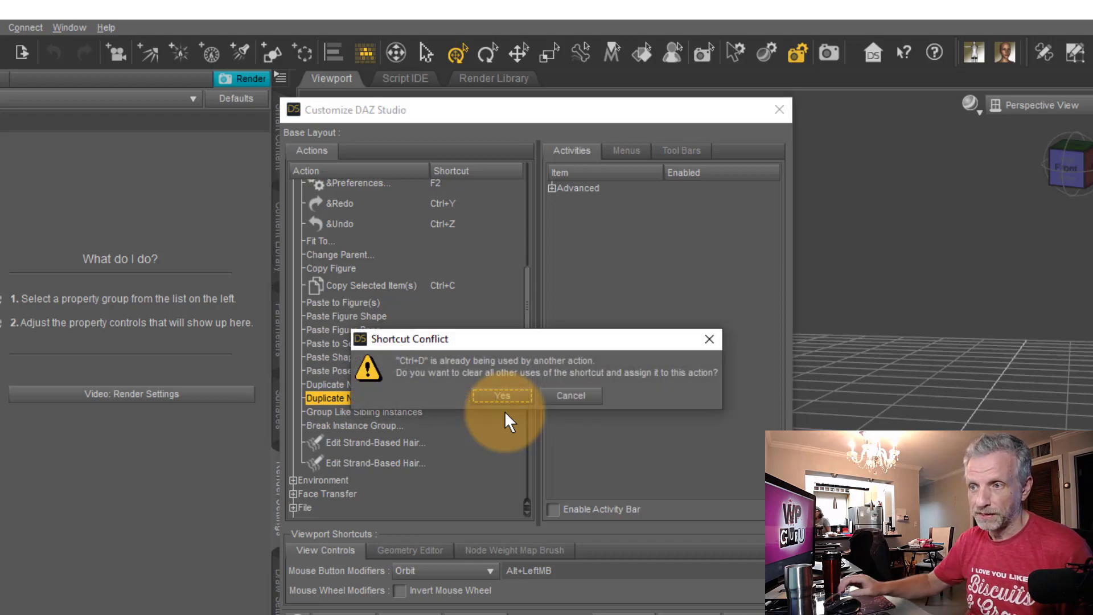
pyautogui.moveTo(429, 368)
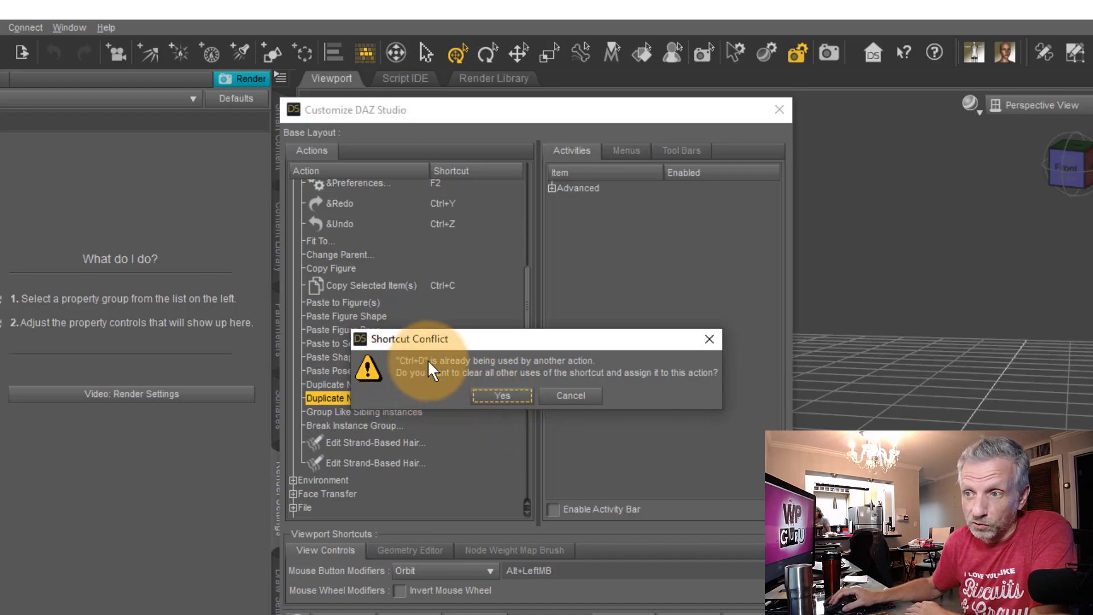
pyautogui.moveTo(446, 398)
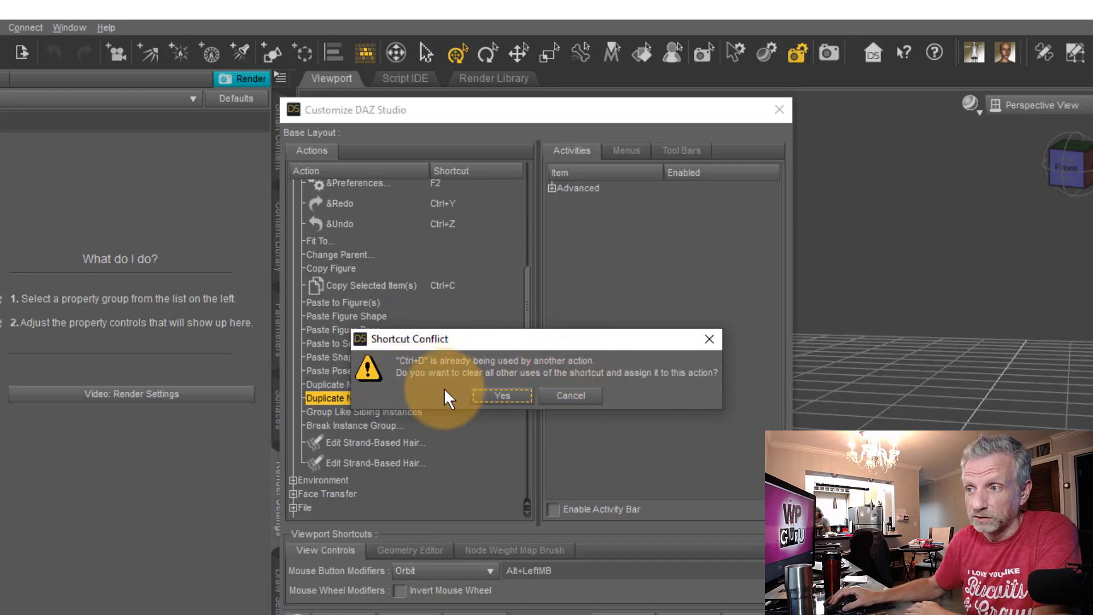
pyautogui.moveTo(588, 346)
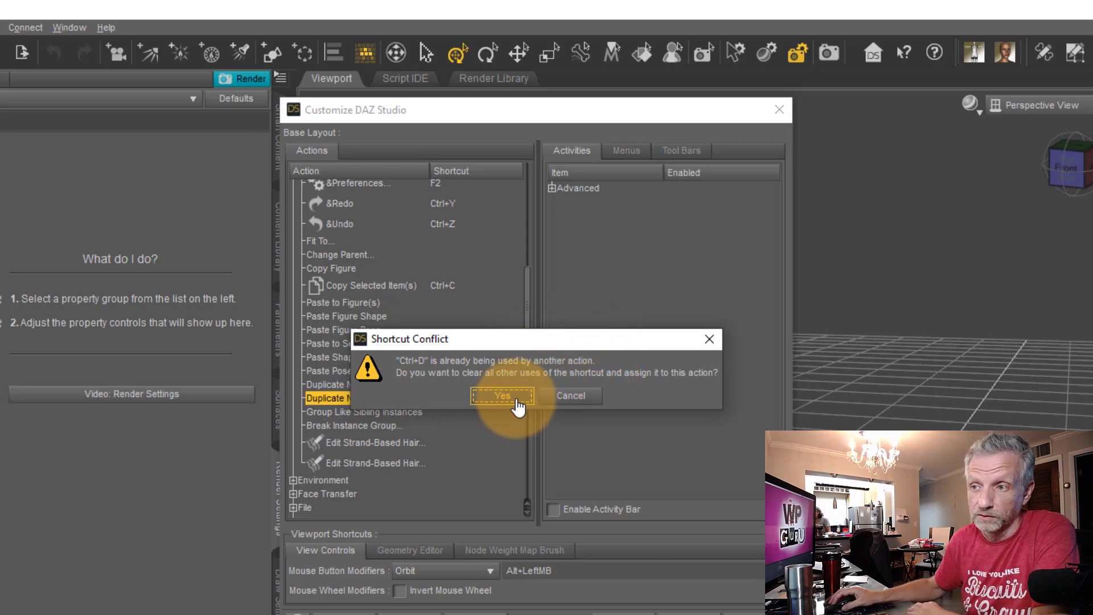
pyautogui.click(502, 397)
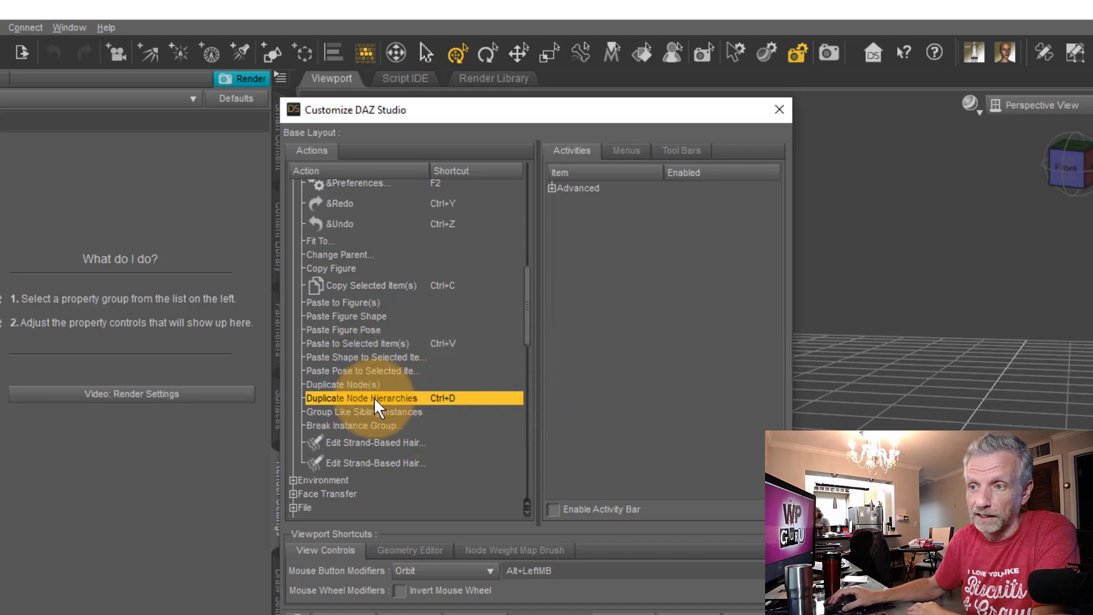
pyautogui.moveTo(450, 407)
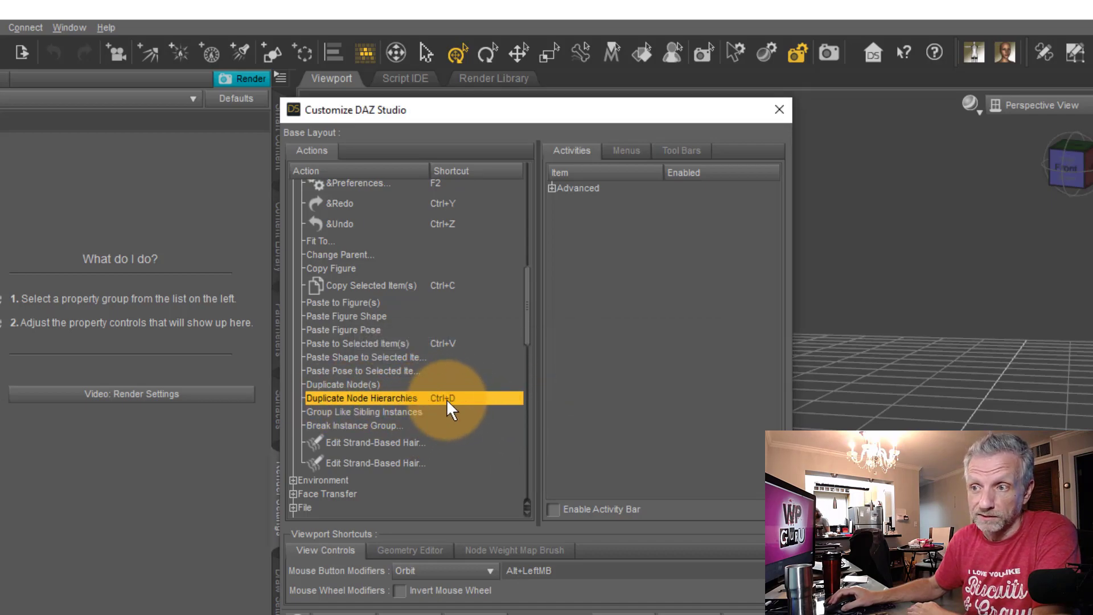
pyautogui.moveTo(446, 433)
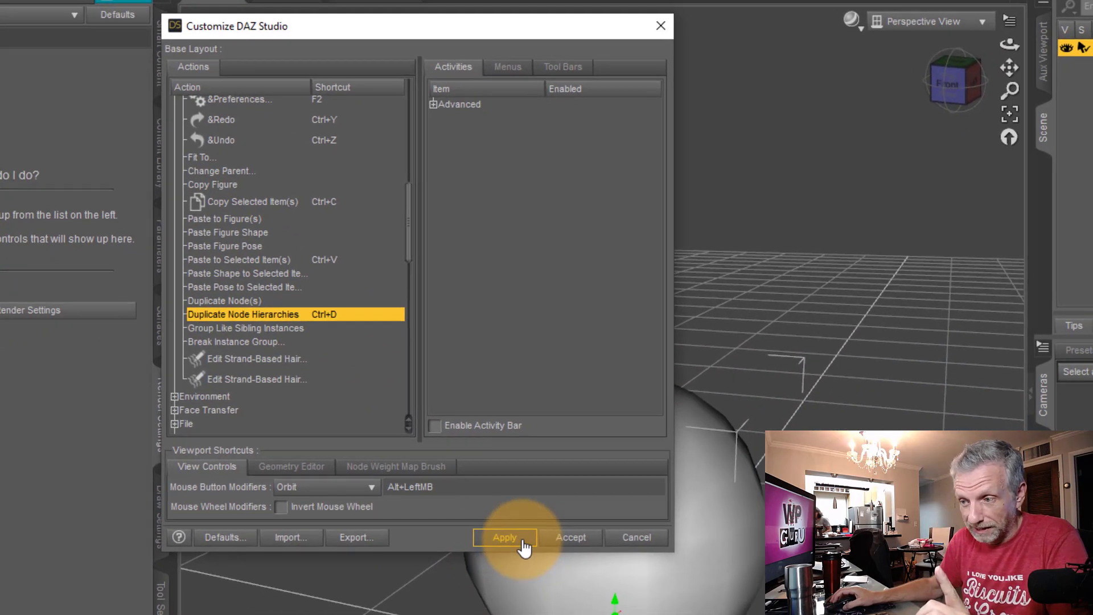
# Apply the shortcut change and accept to close the Customize dialog.
pyautogui.click(505, 536)
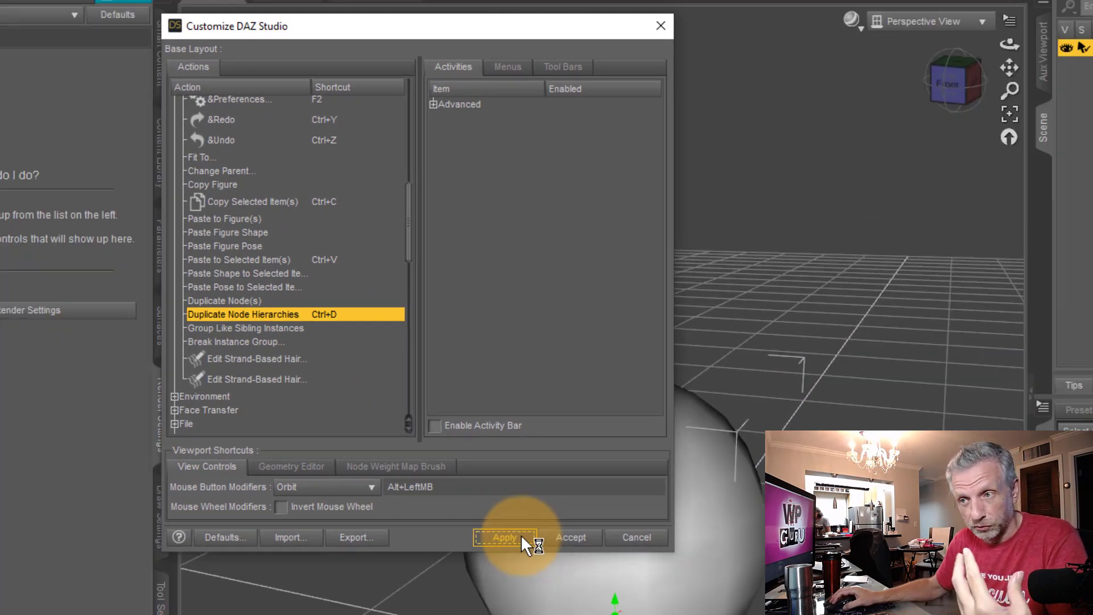
pyautogui.moveTo(572, 537)
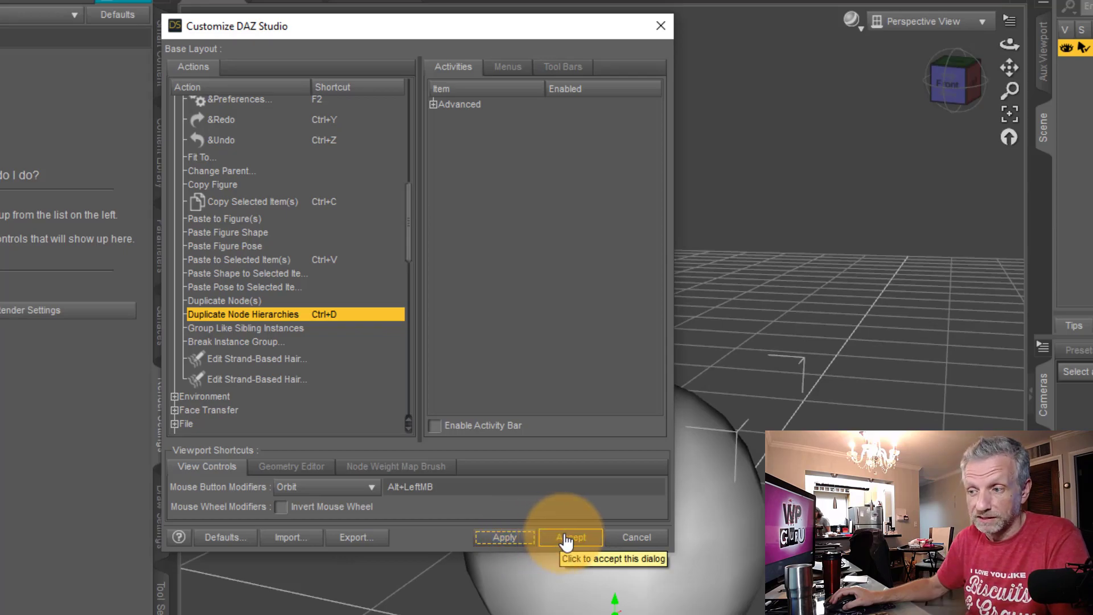
pyautogui.click(571, 536)
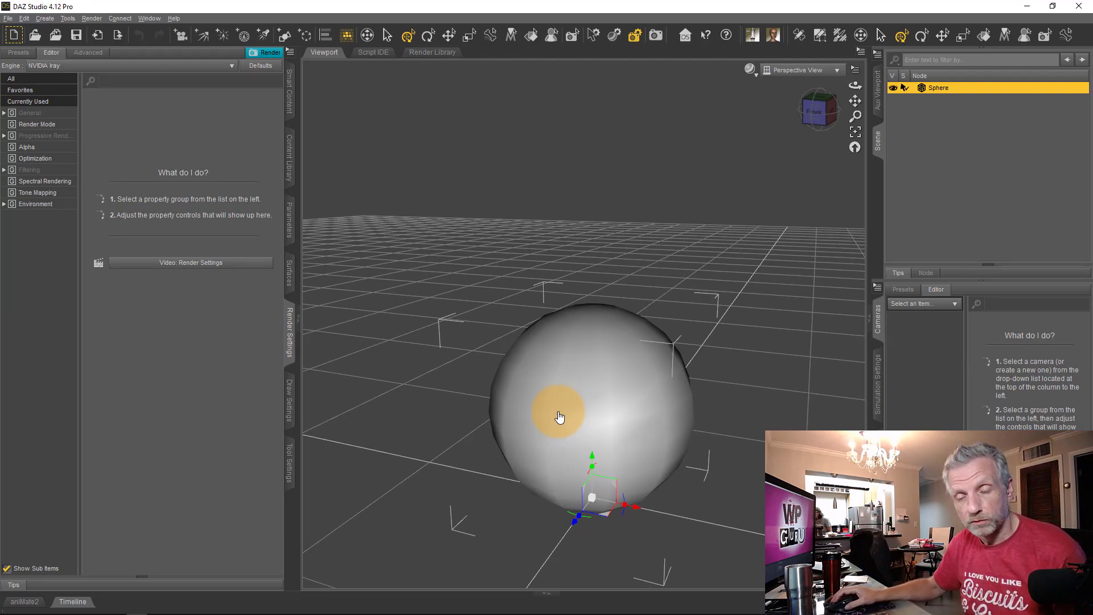
pyautogui.moveTo(263, 174)
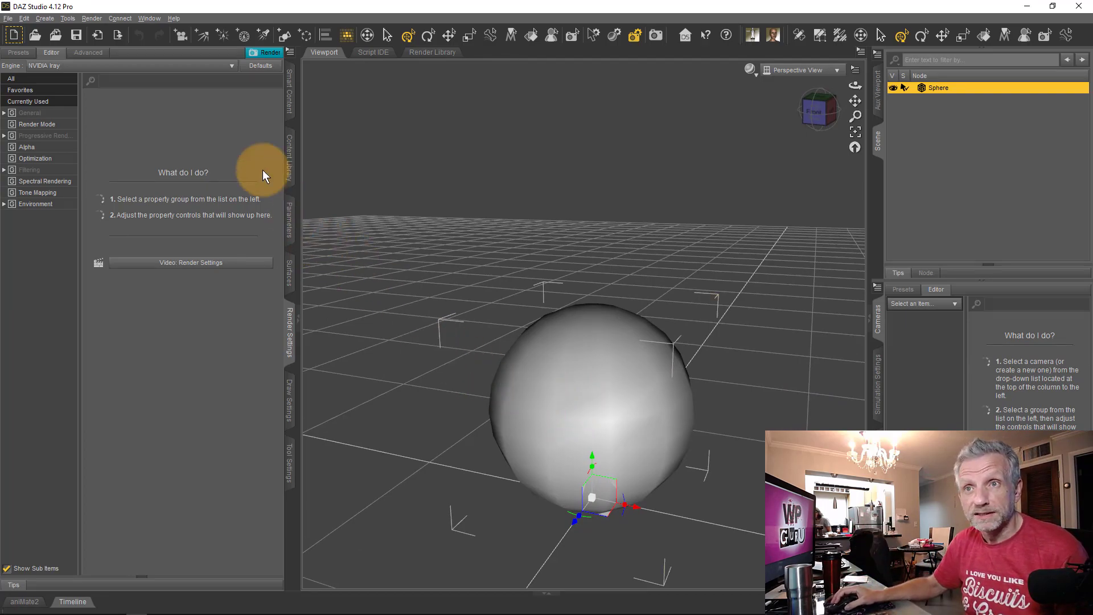
# Choose an option from the Window menu's workspace list.
pyautogui.click(148, 18)
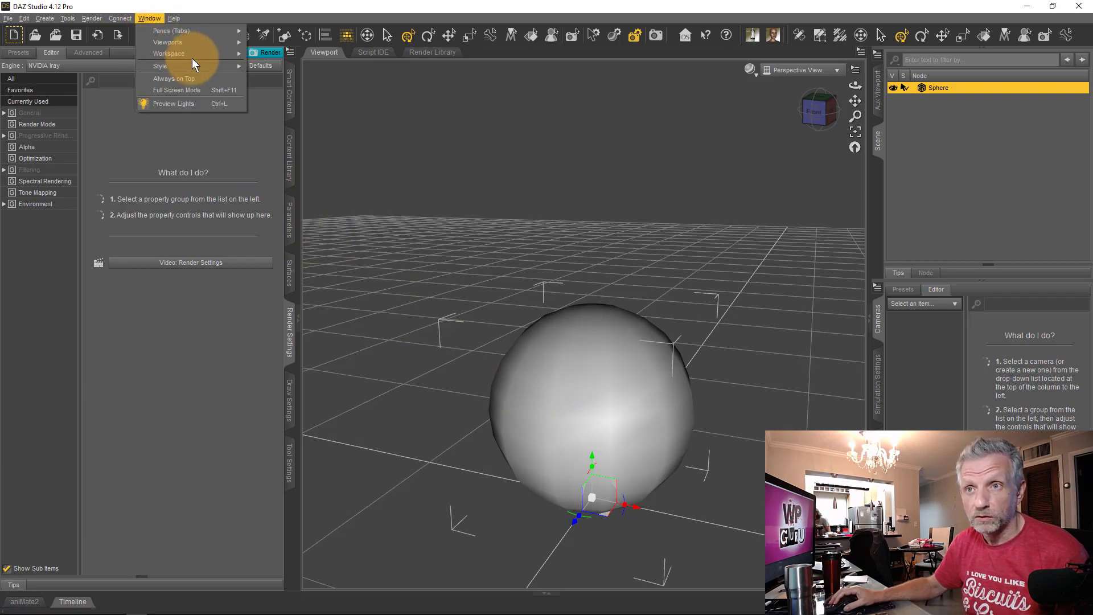
pyautogui.click(168, 54)
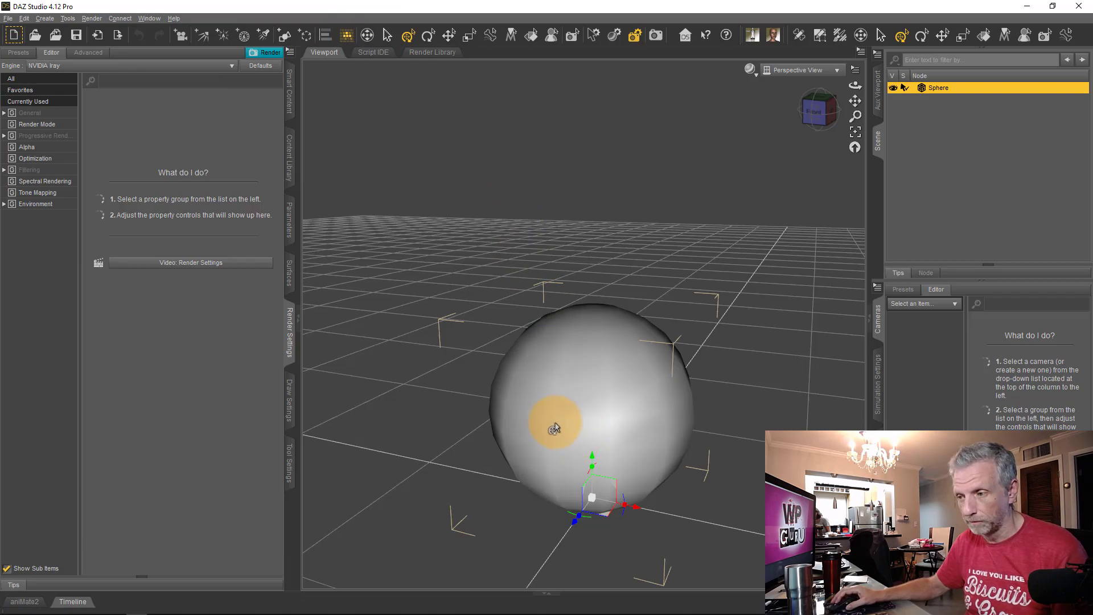
pyautogui.moveTo(585, 387)
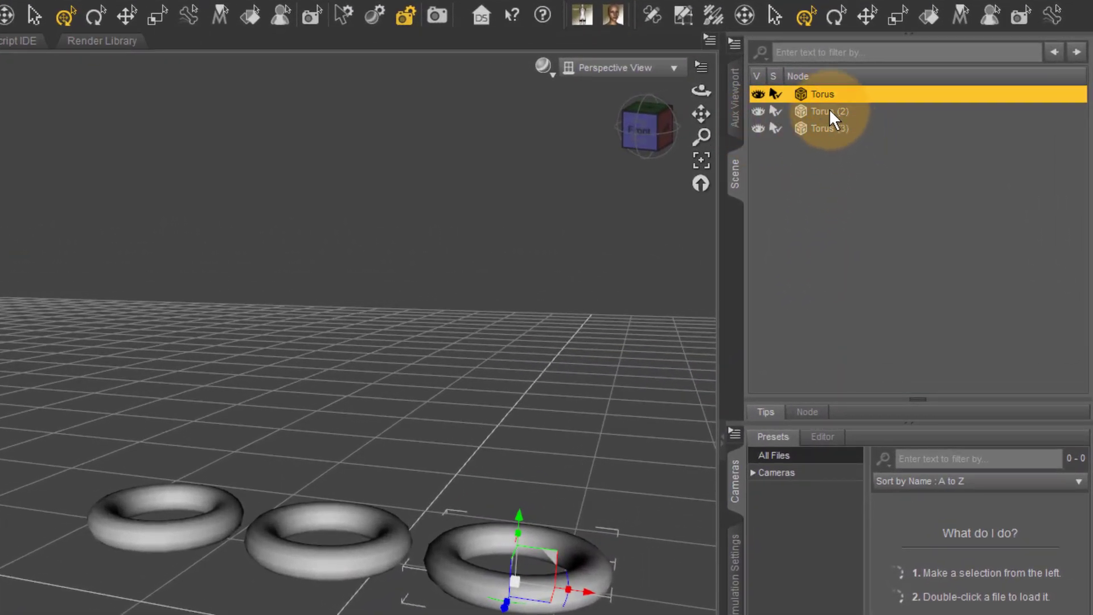
# Select Torus (2) and Torus (3) together in the Scene pane.
pyautogui.click(823, 110)
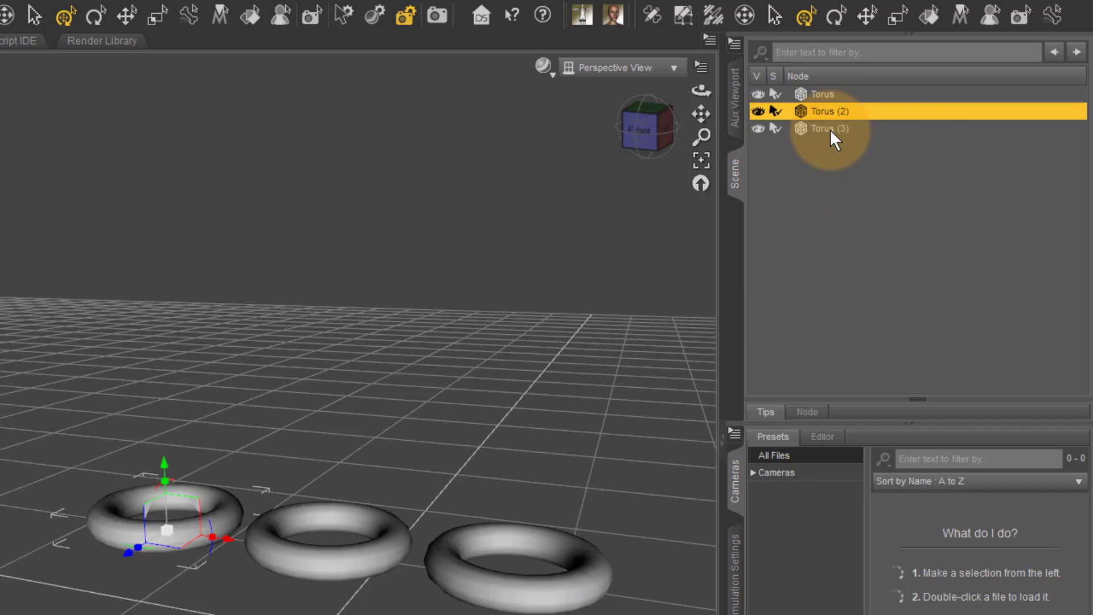
pyautogui.click(822, 127)
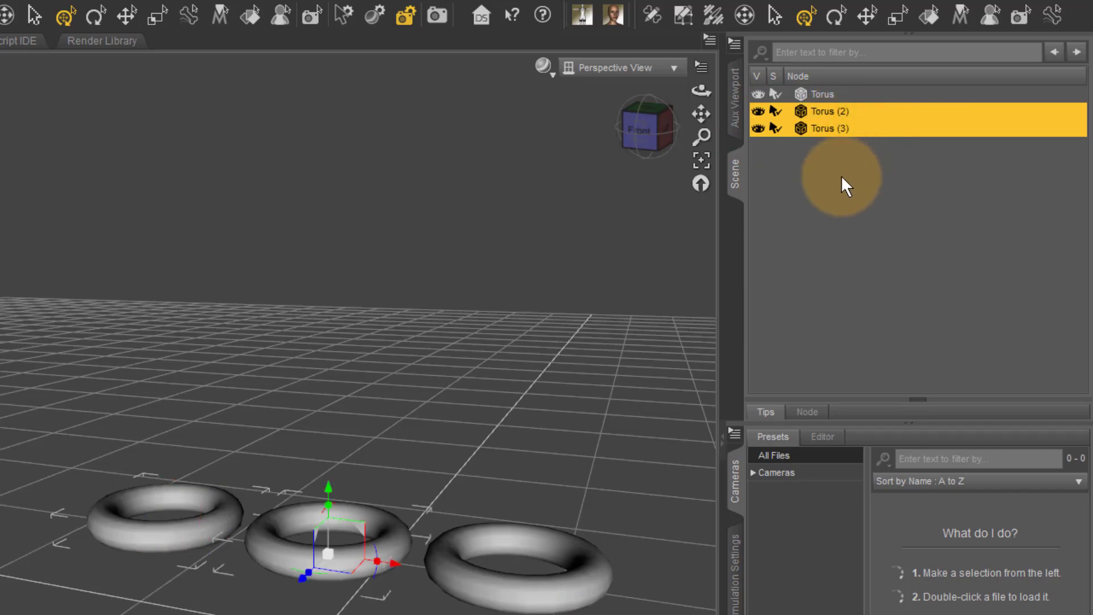
pyautogui.moveTo(827, 117)
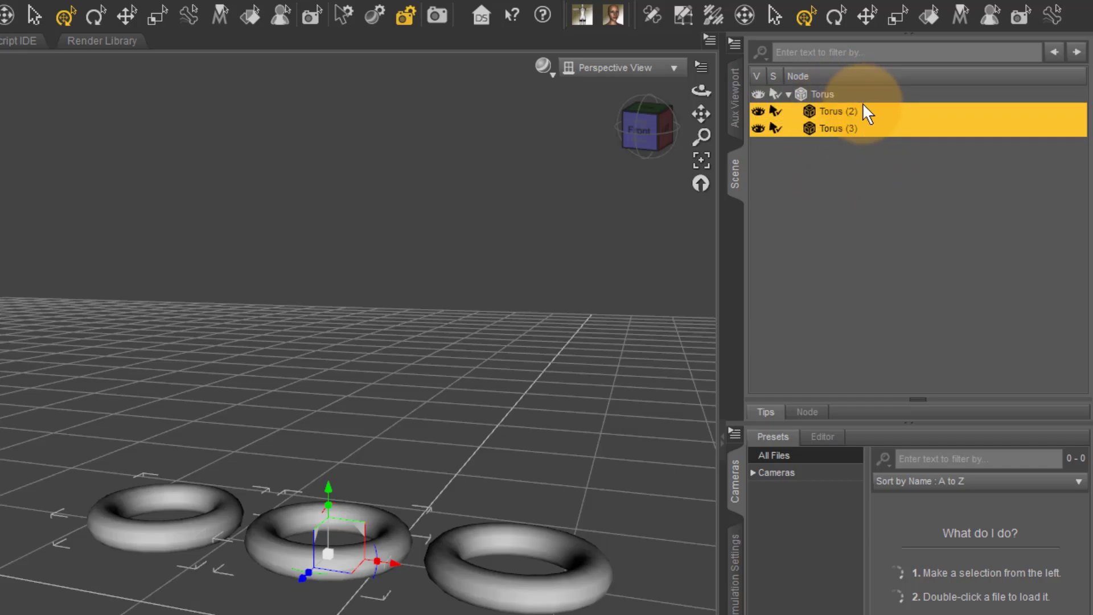
pyautogui.moveTo(822, 127)
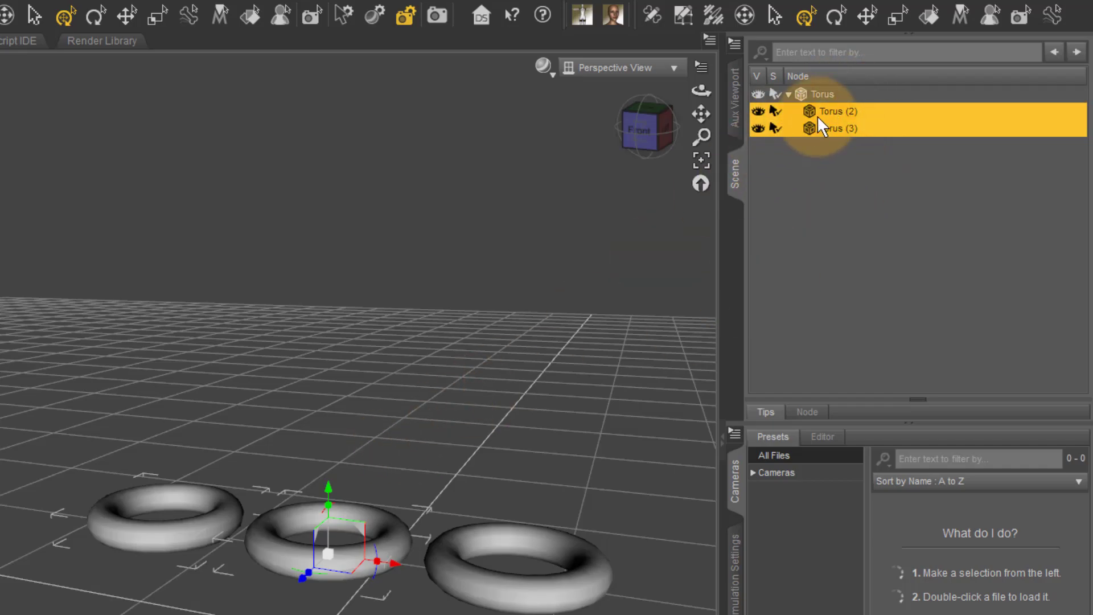